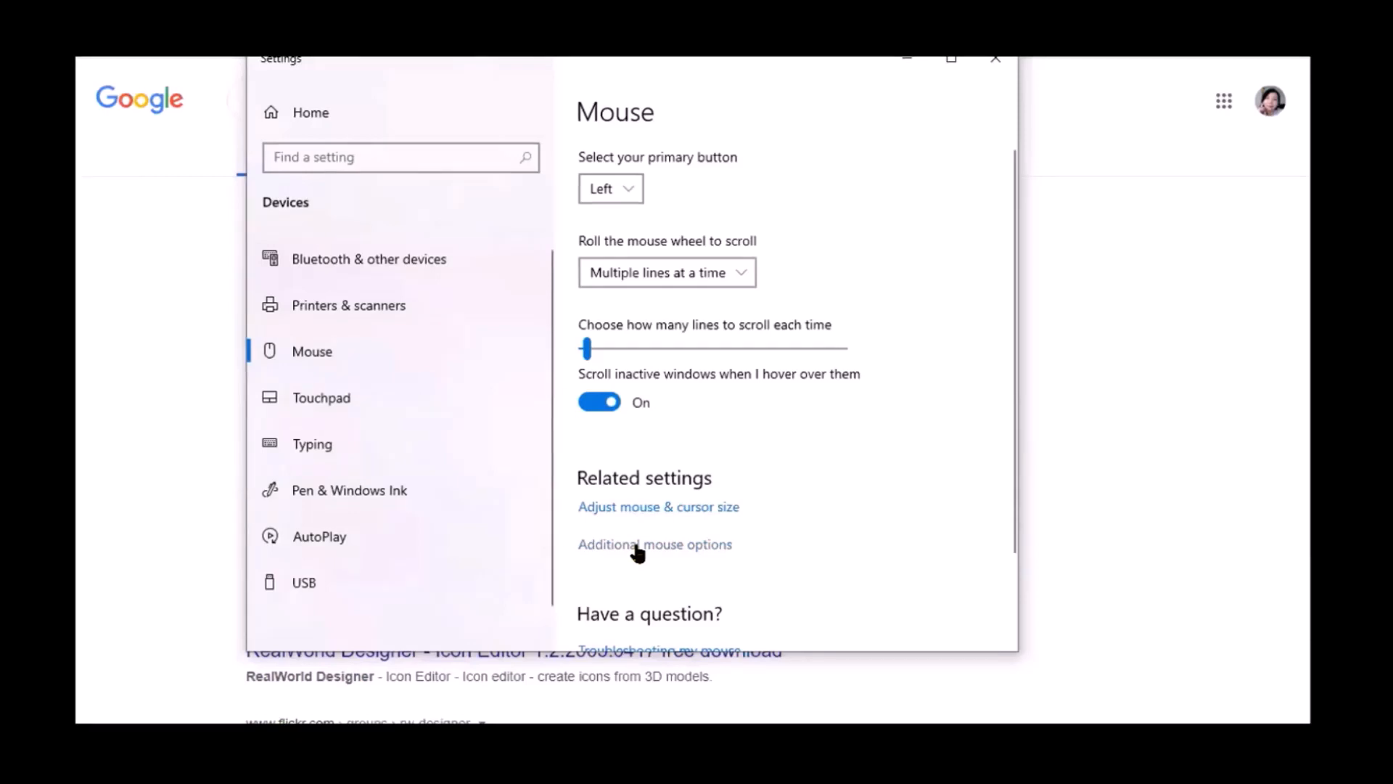
- View the Mouse Properties Pointers settings and browse the available pointer schemes
click(654, 545)
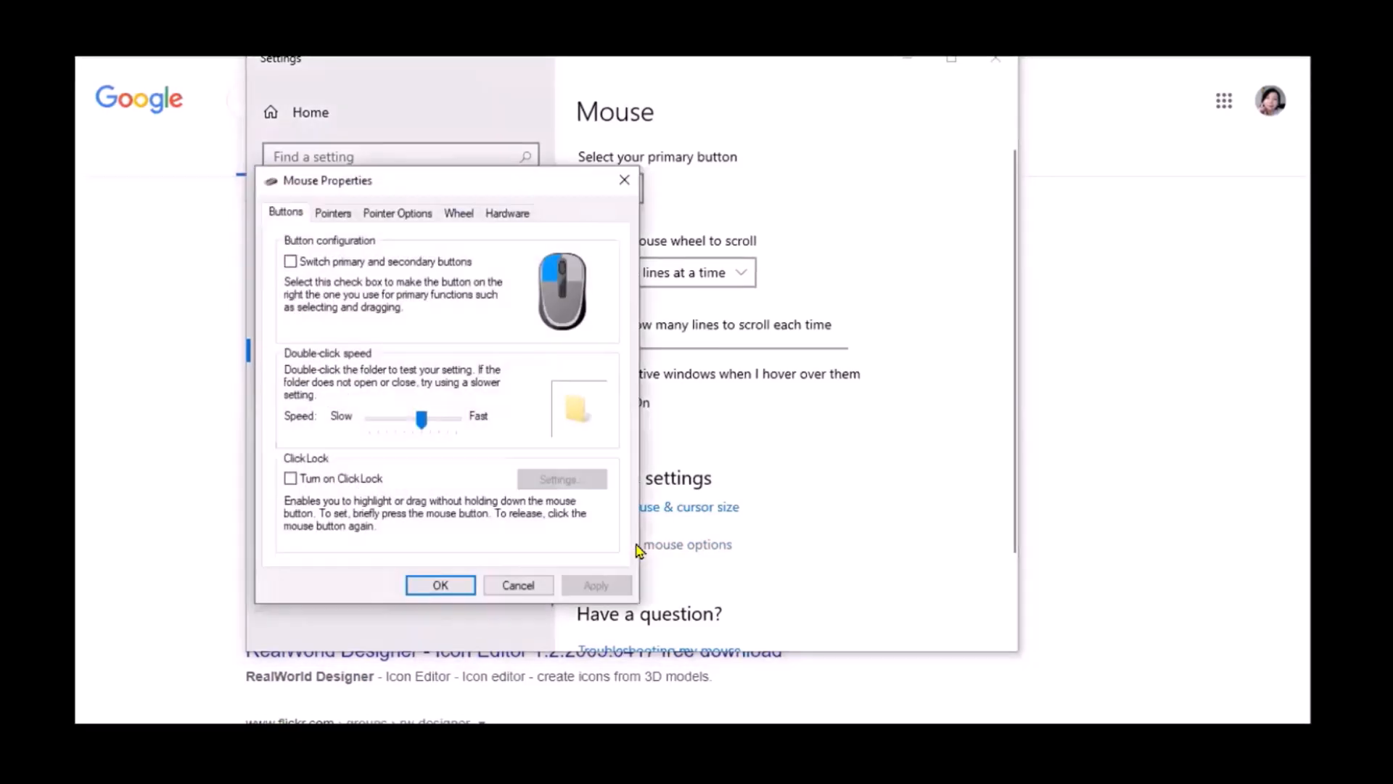
mouse_move(386, 184)
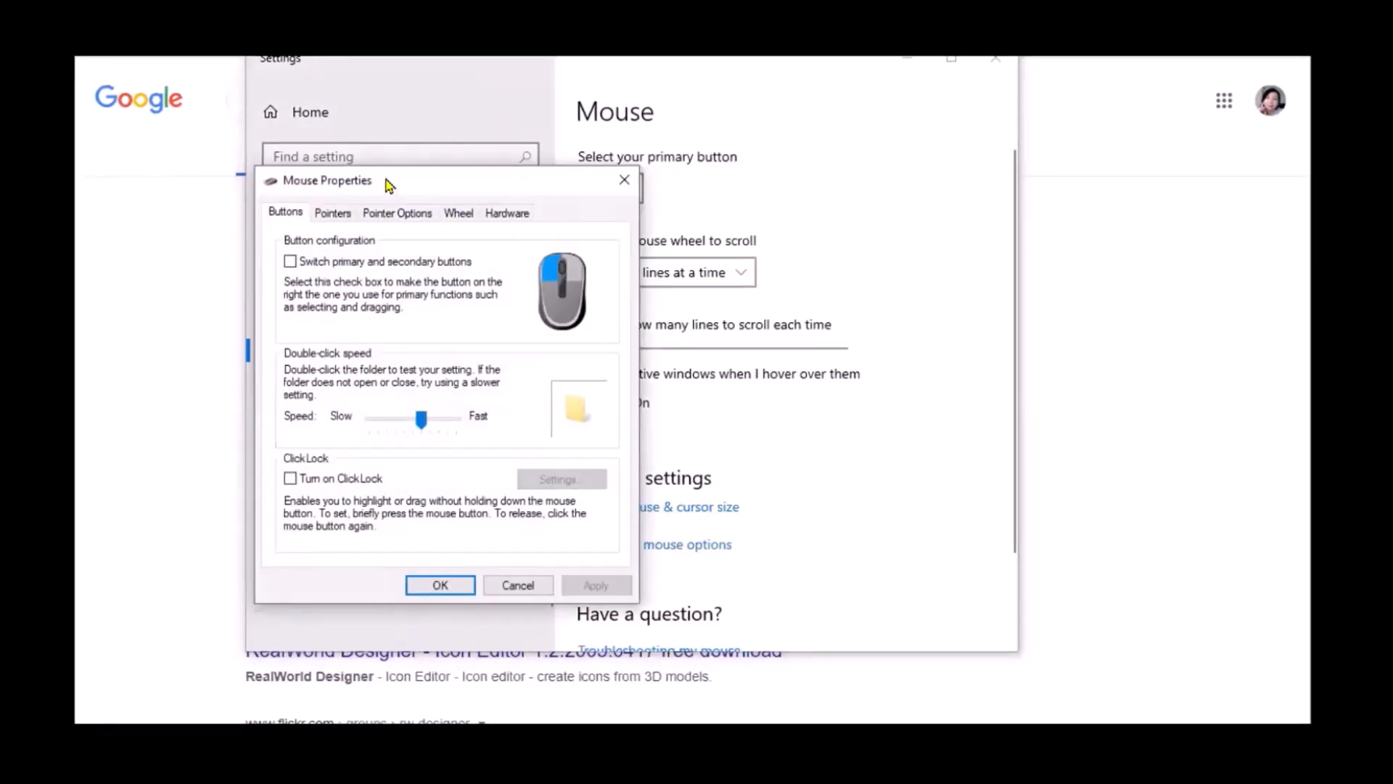
mouse_move(381, 311)
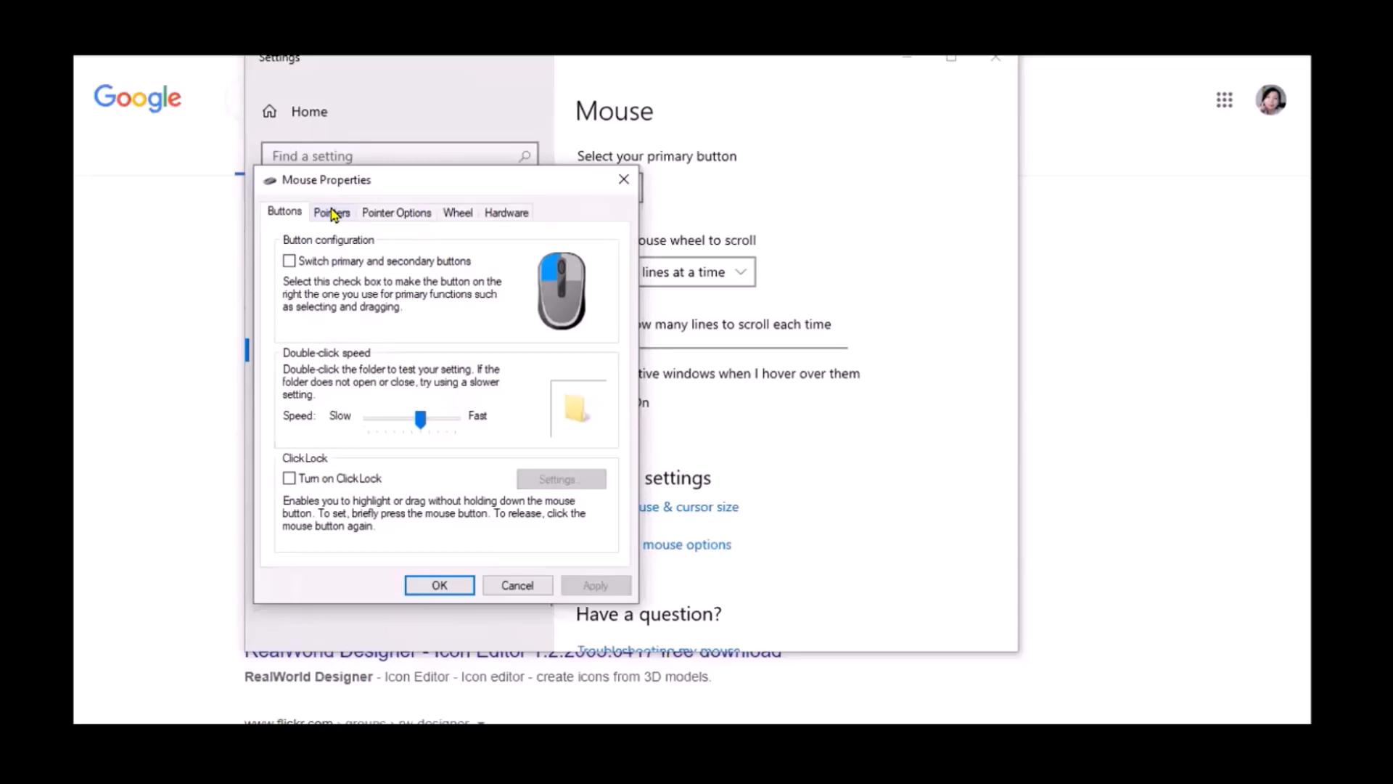
click(331, 212)
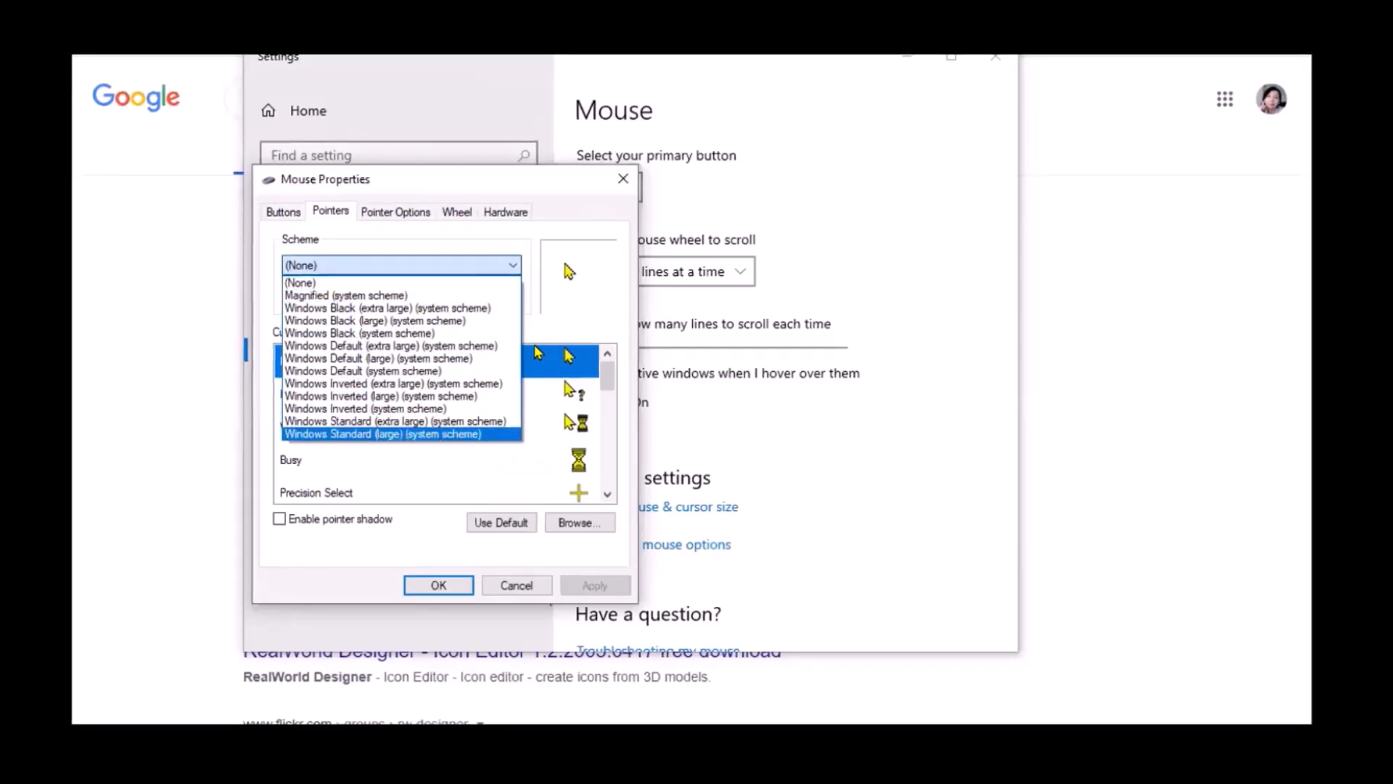
click(299, 282)
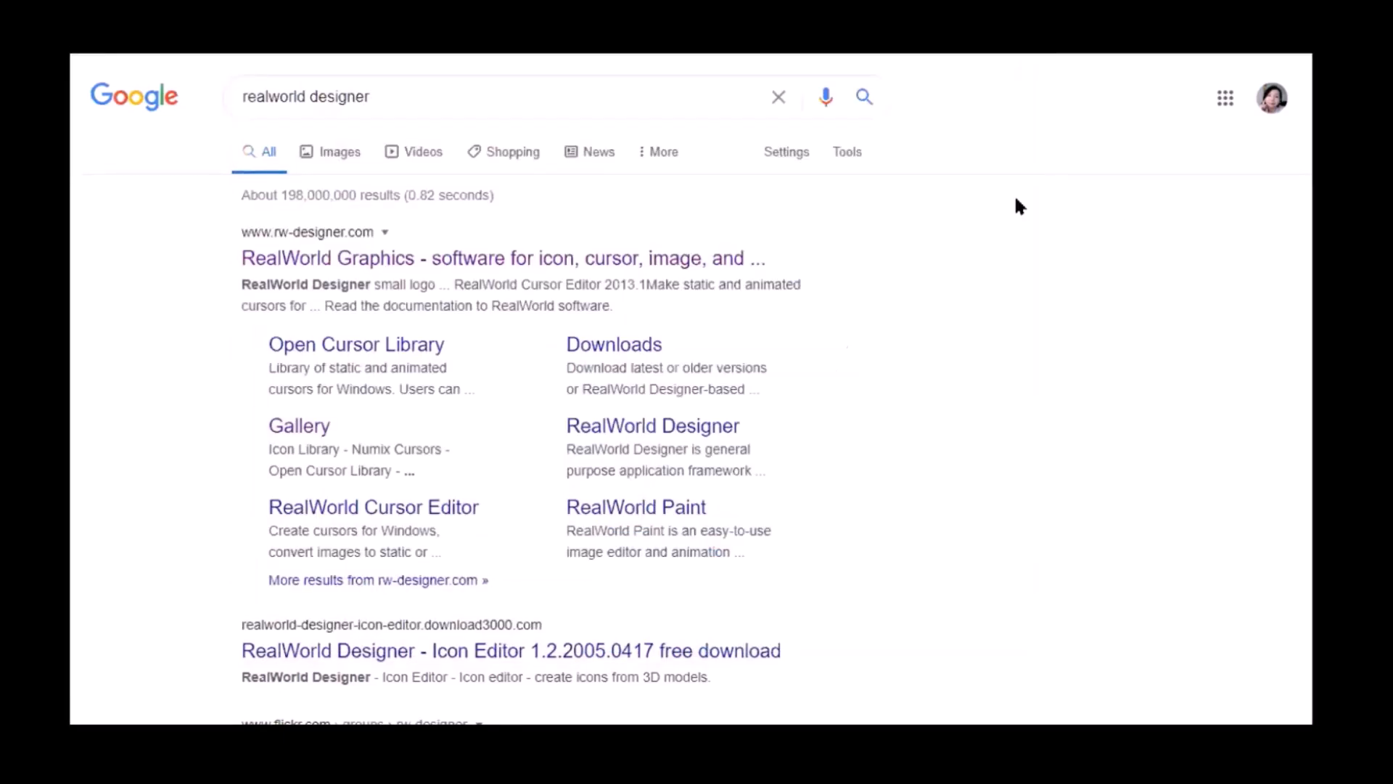
mouse_move(400, 229)
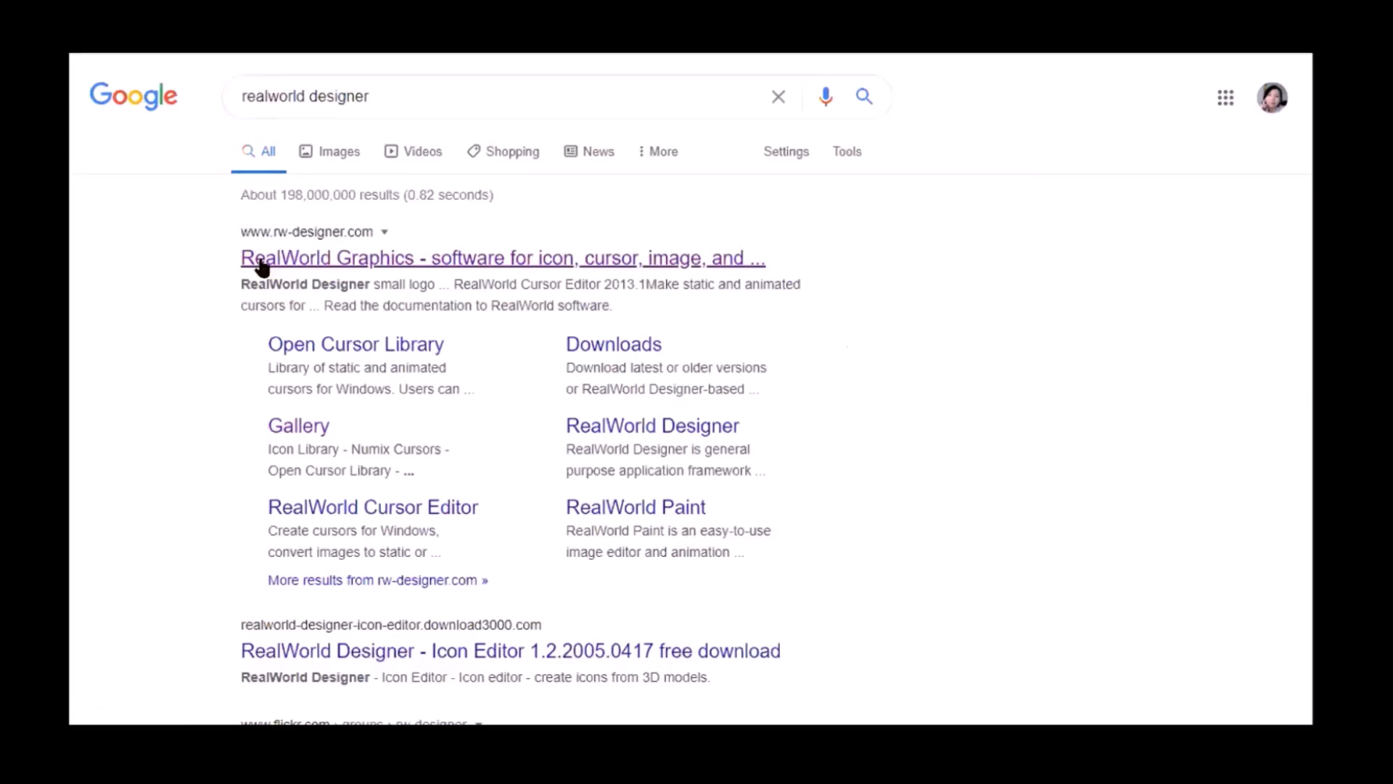
- Go to the RealWorld Graphics site from the Google search result
click(501, 258)
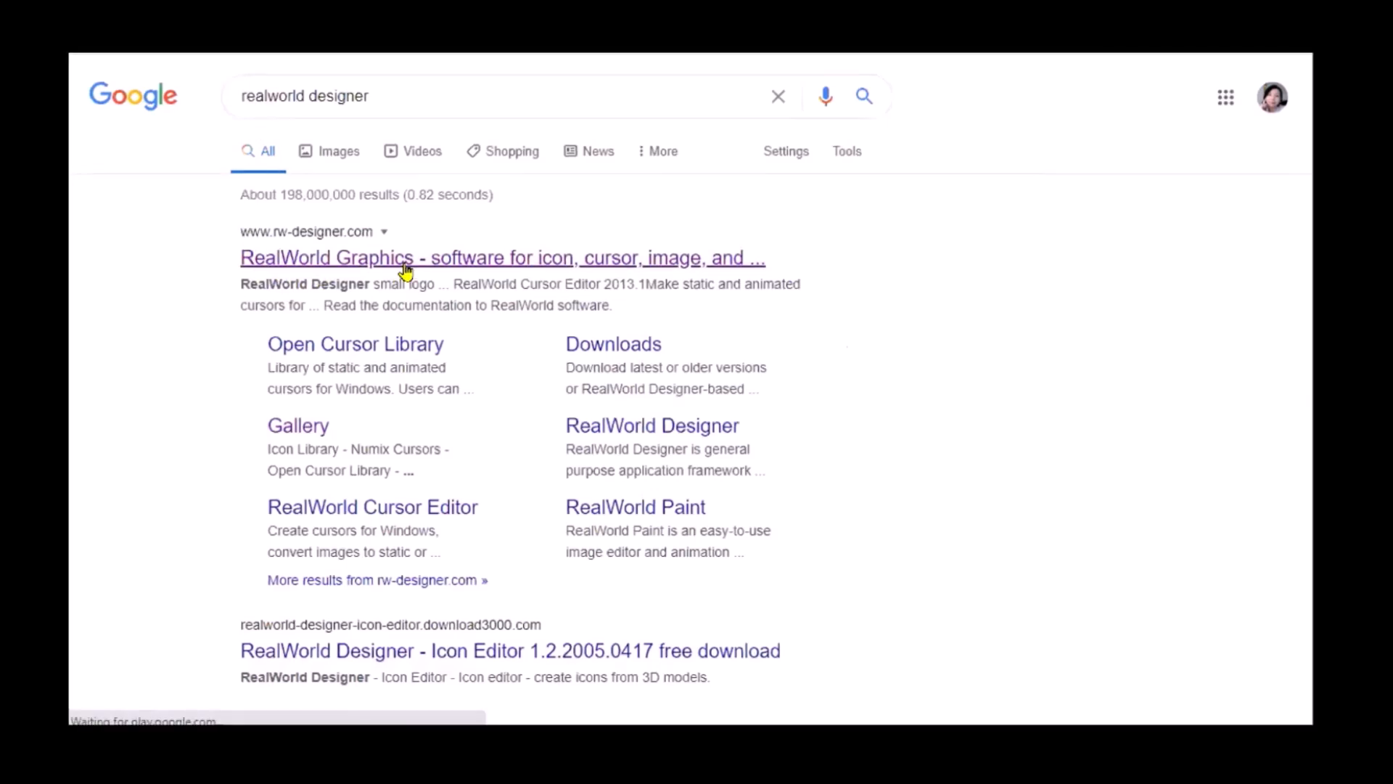
click(502, 258)
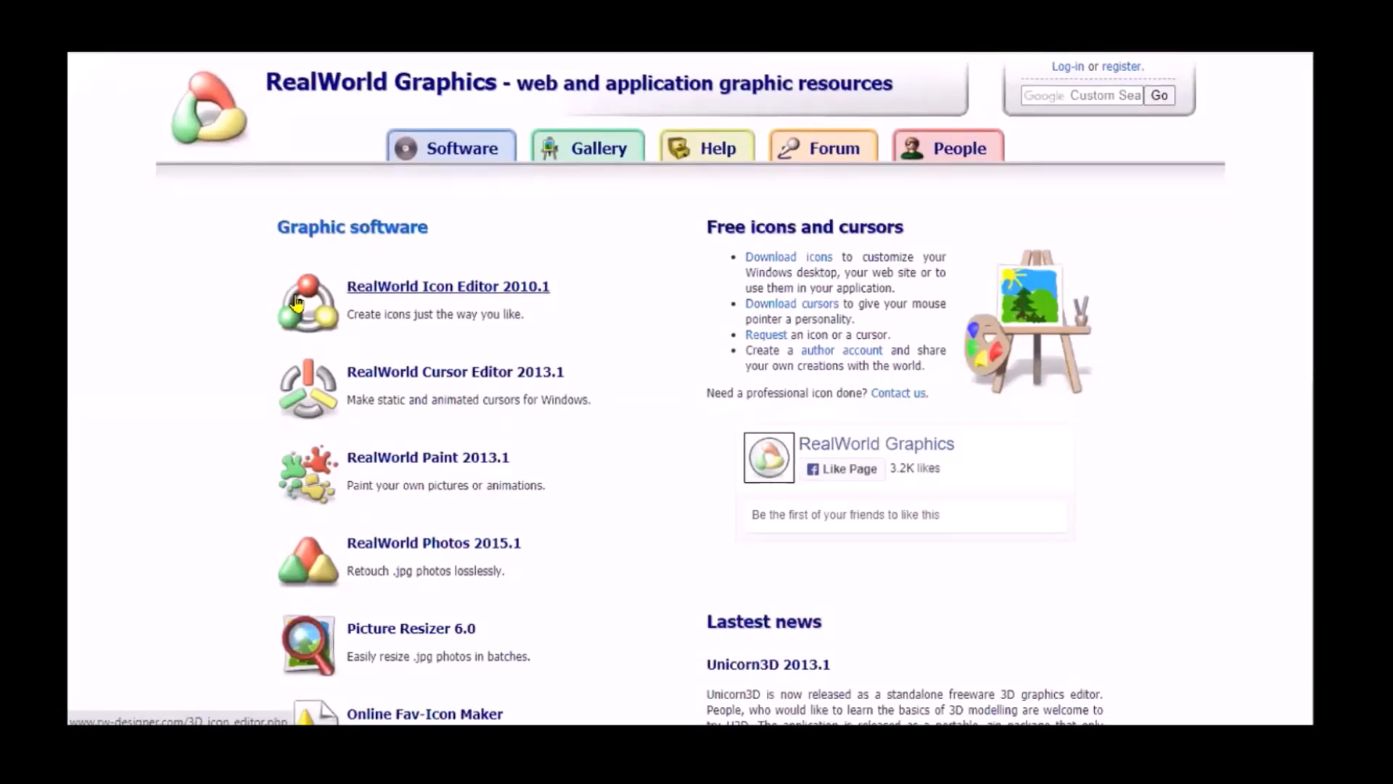
mouse_move(511, 219)
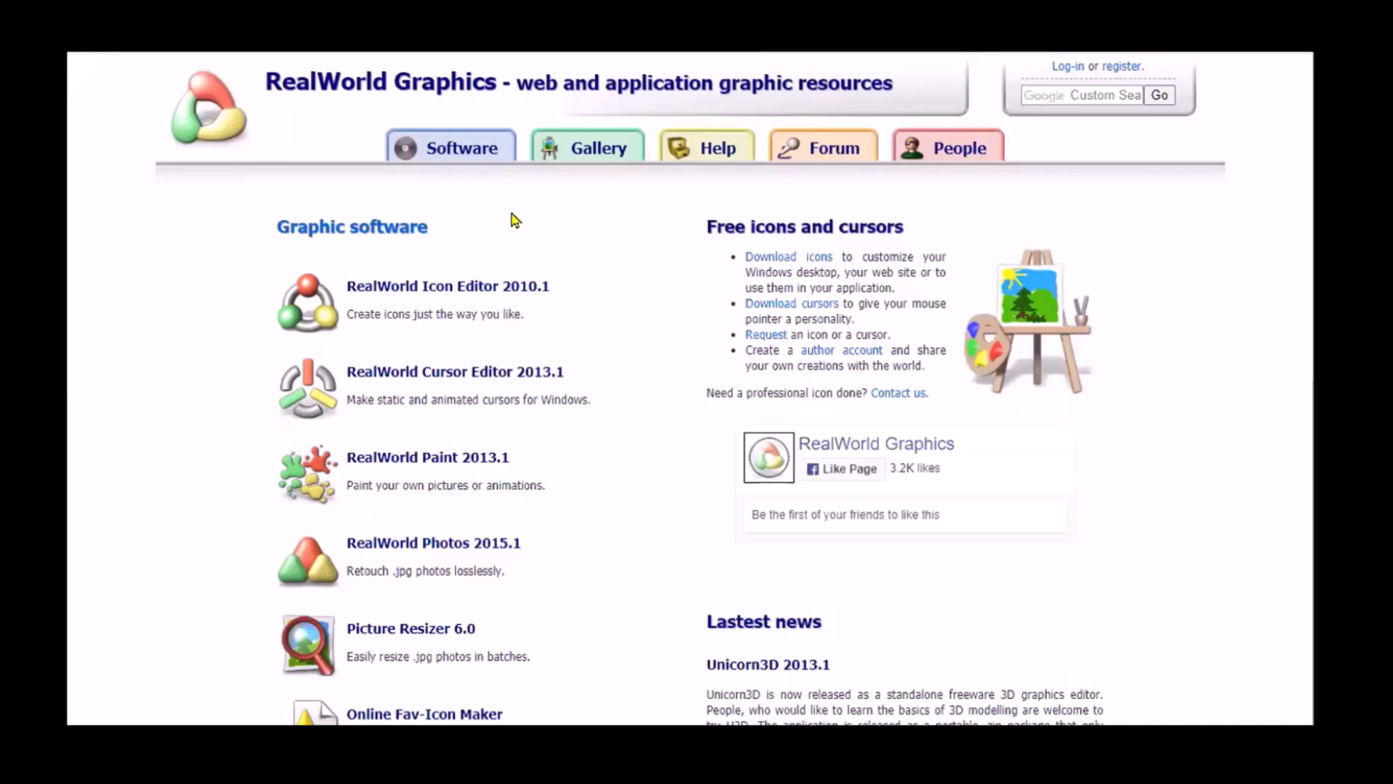
mouse_move(569, 227)
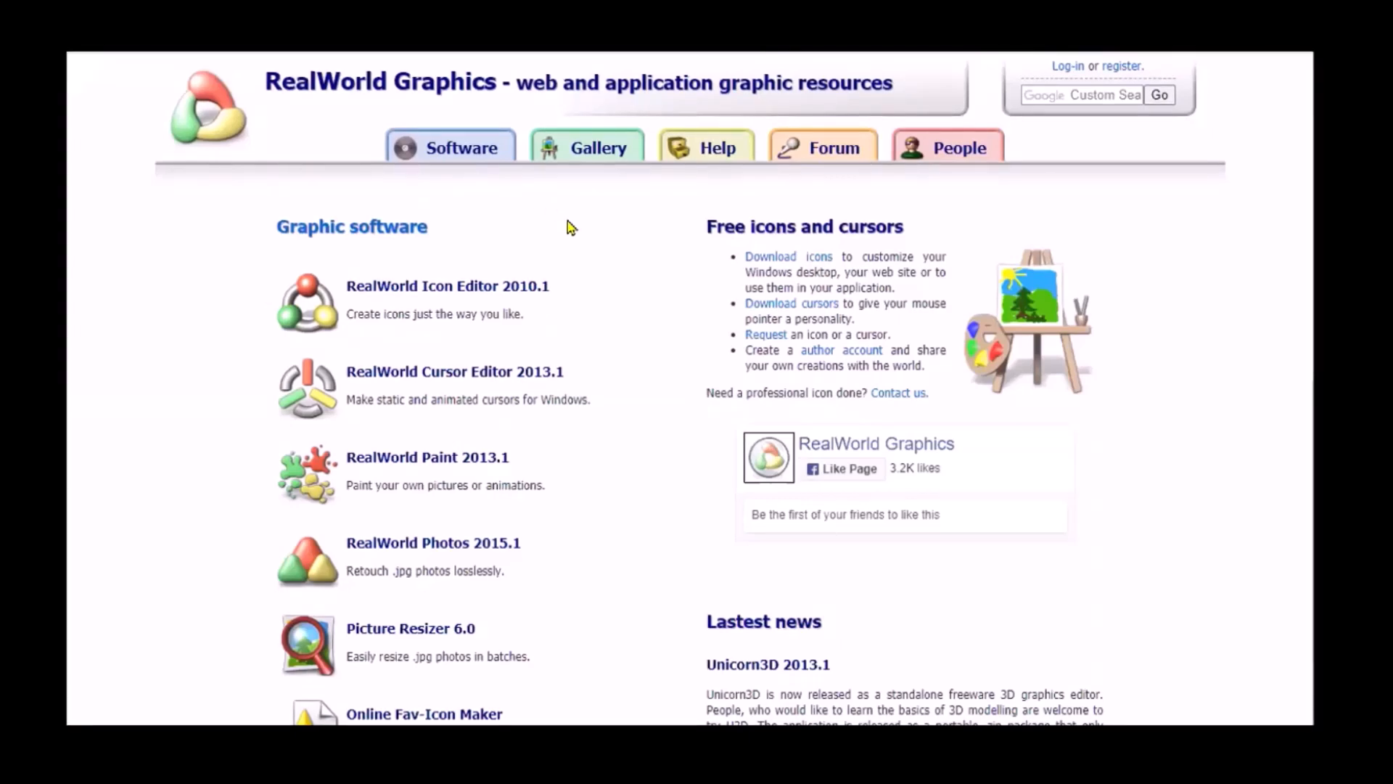
mouse_move(560, 230)
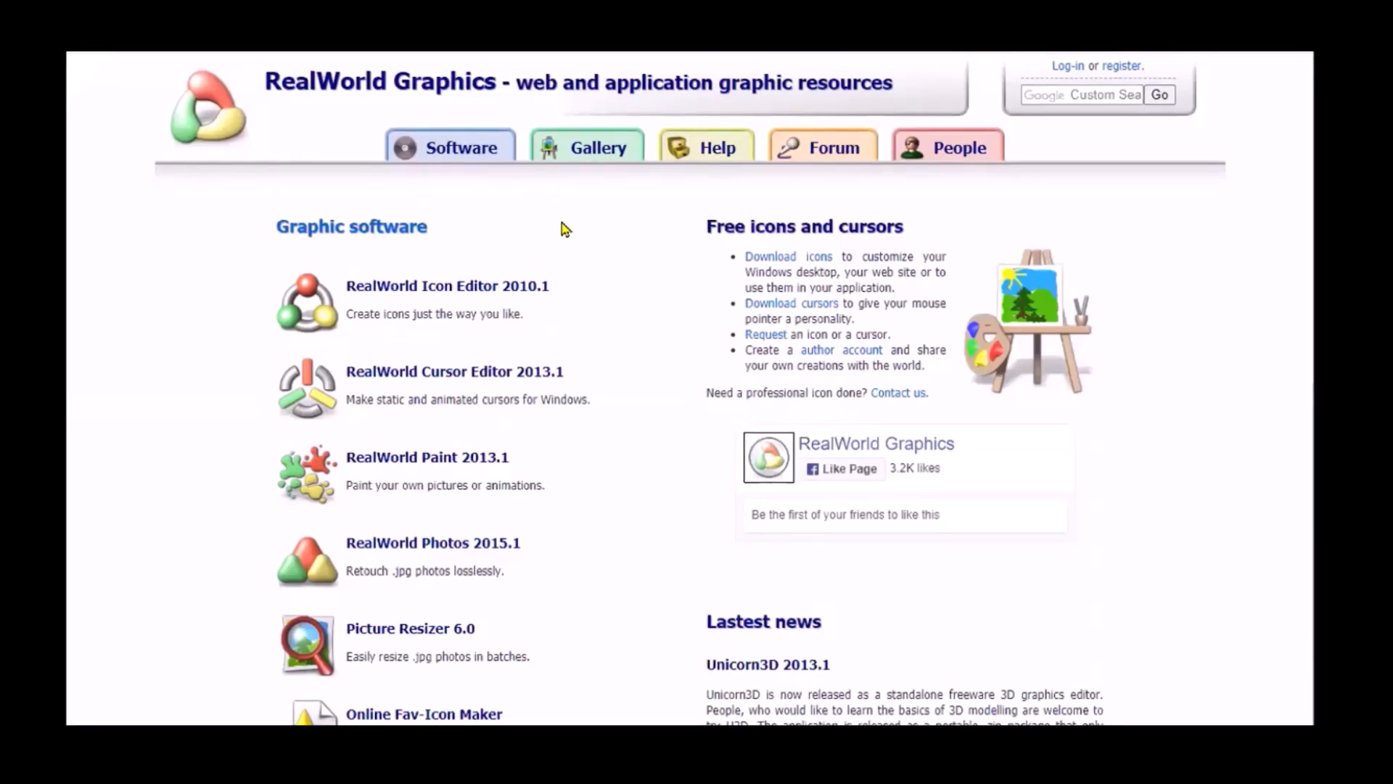
mouse_move(595, 200)
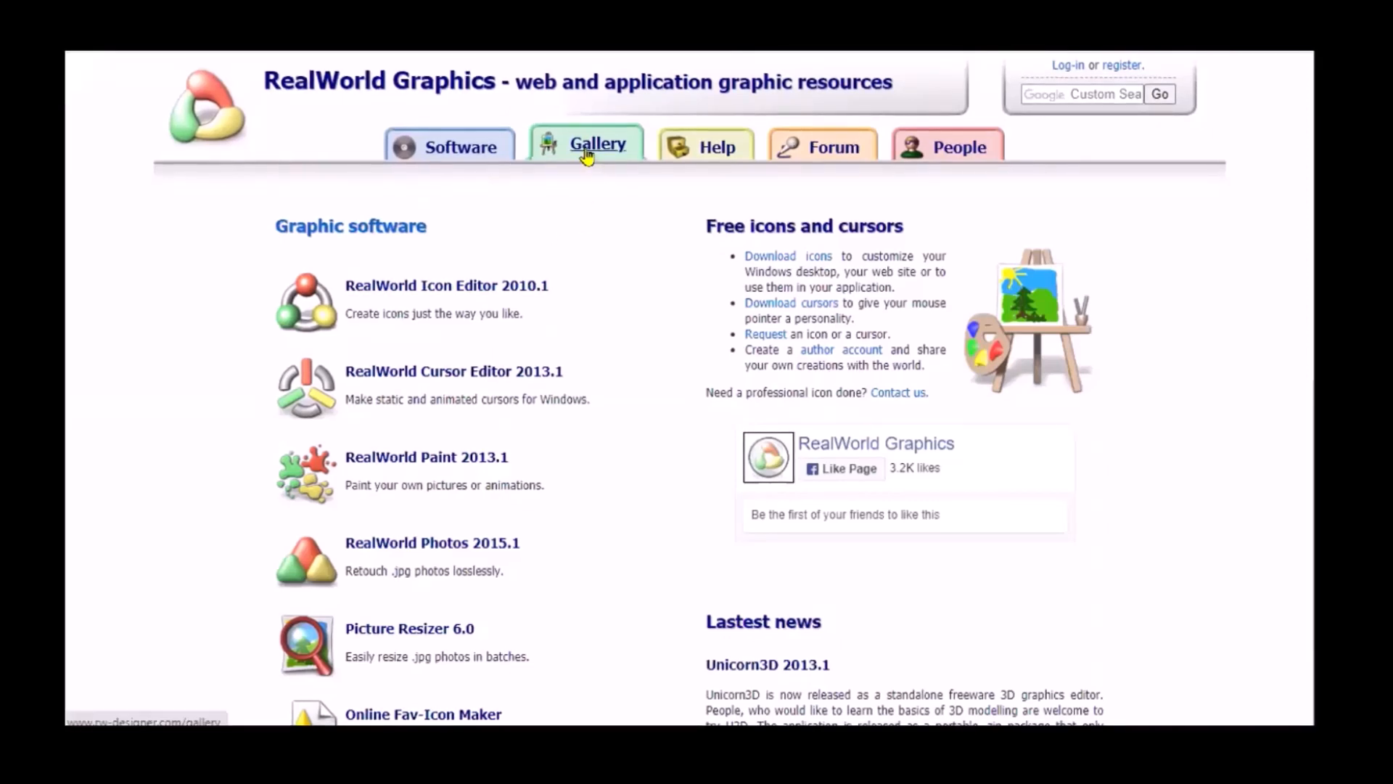
mouse_move(587, 143)
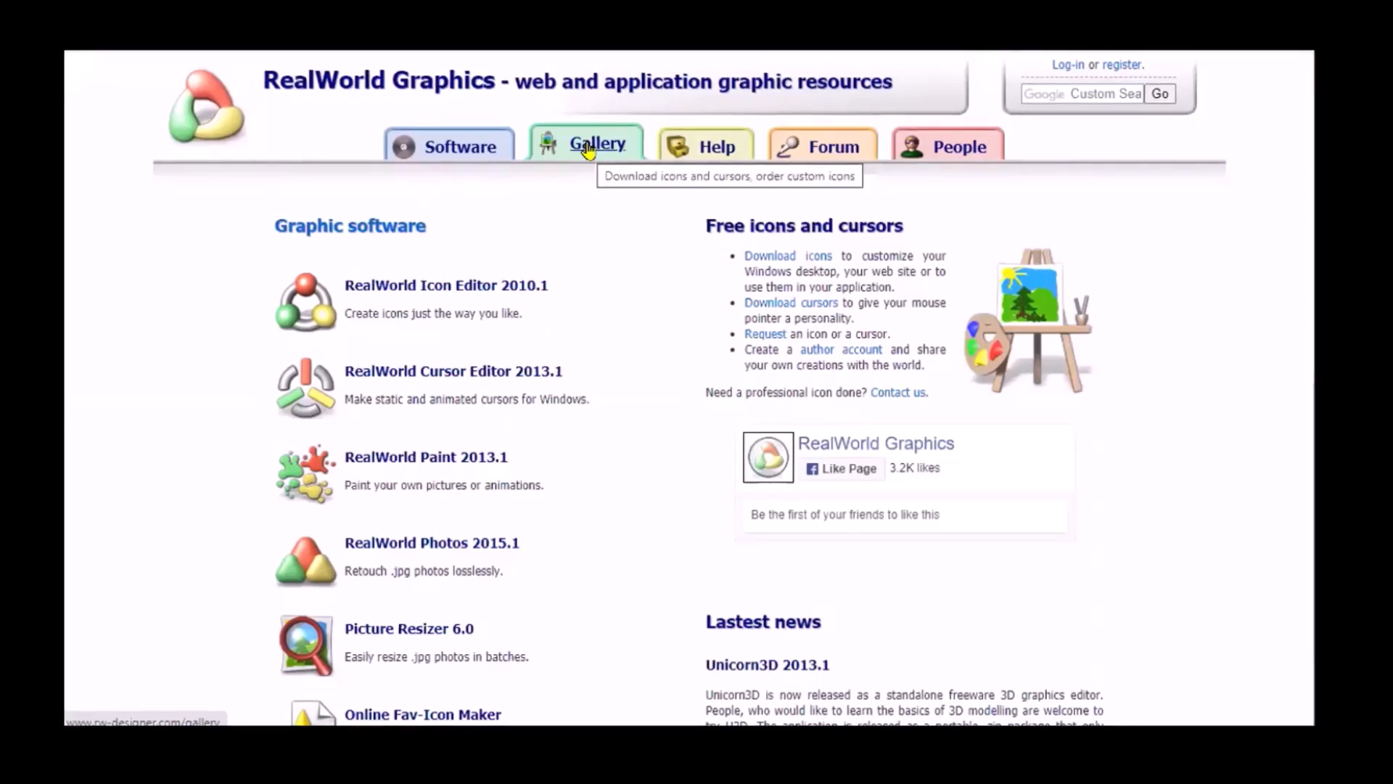
- Browse the RealWorld Graphics gallery's latest icon and cursor additions
click(596, 145)
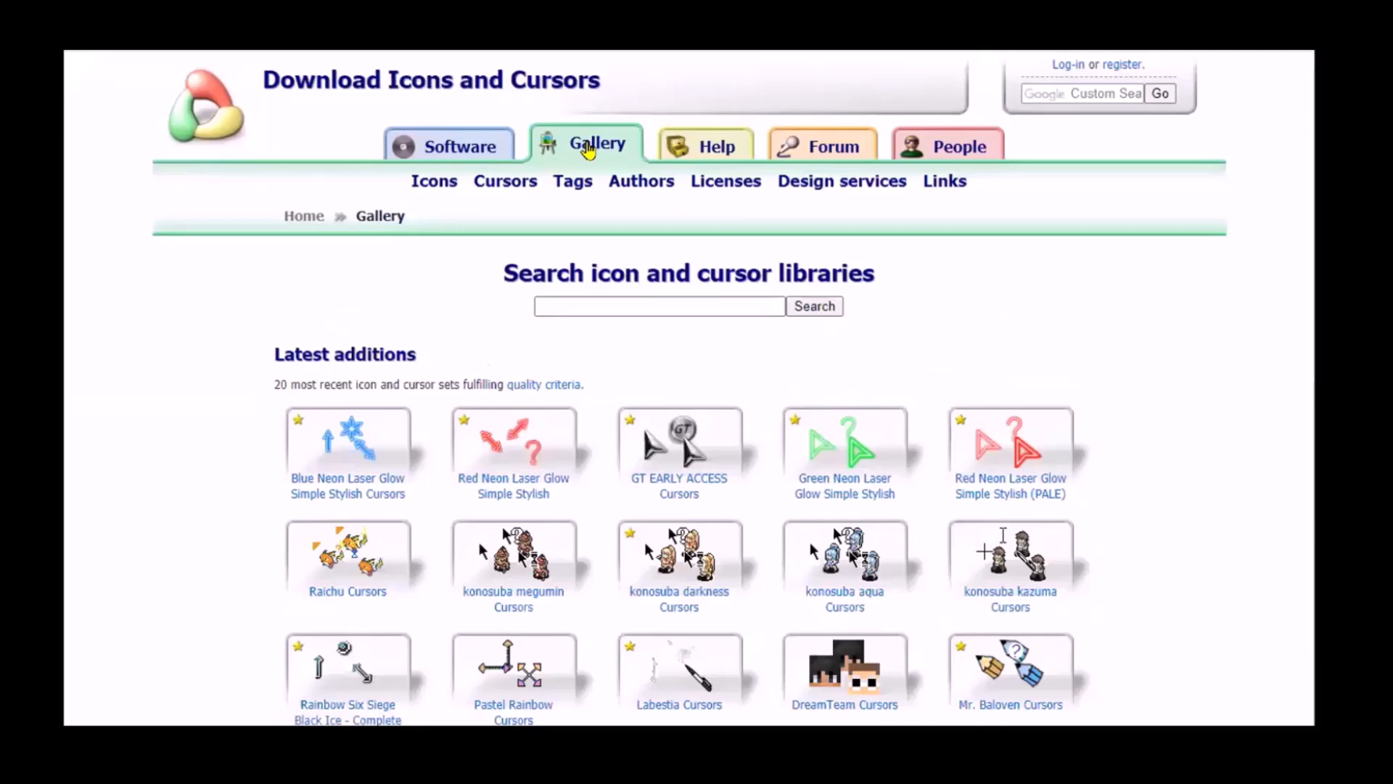
mouse_move(512, 444)
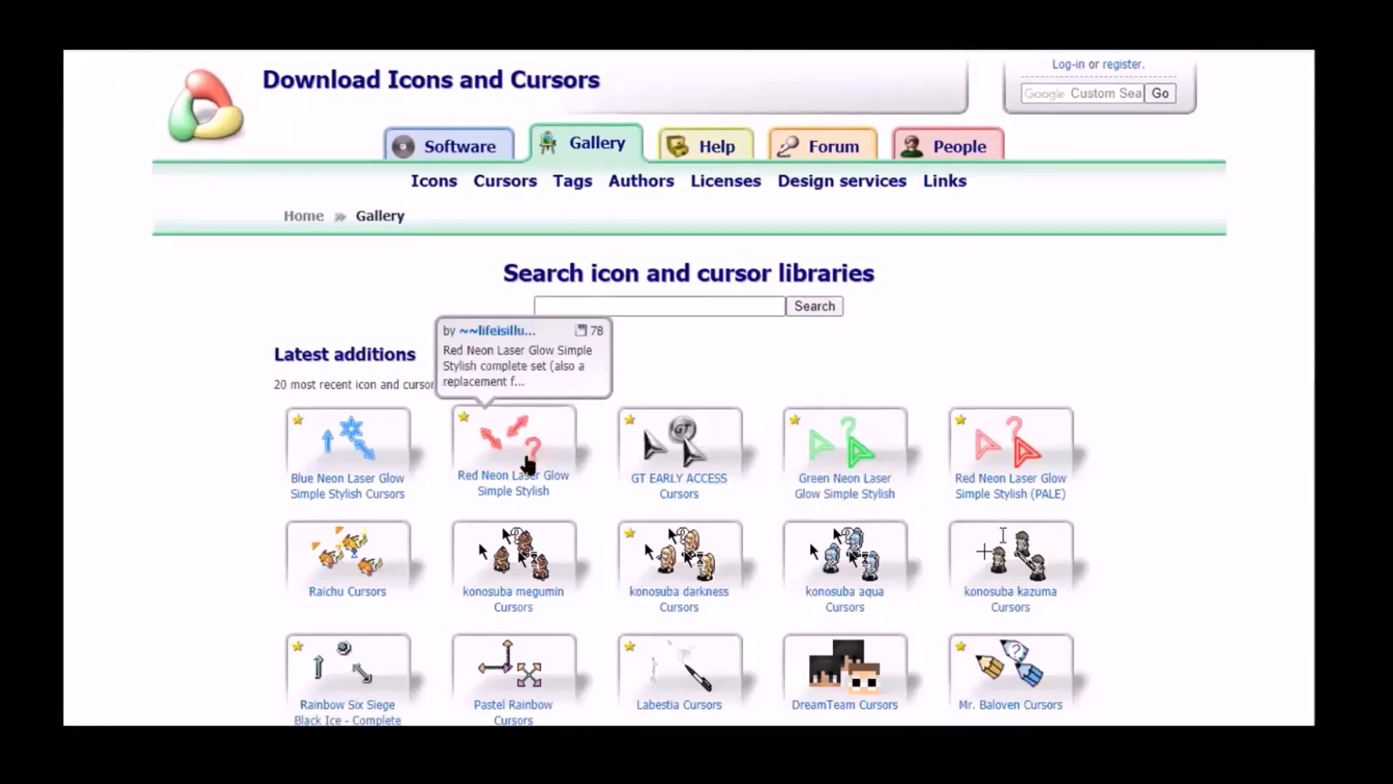
scroll(down, 3)
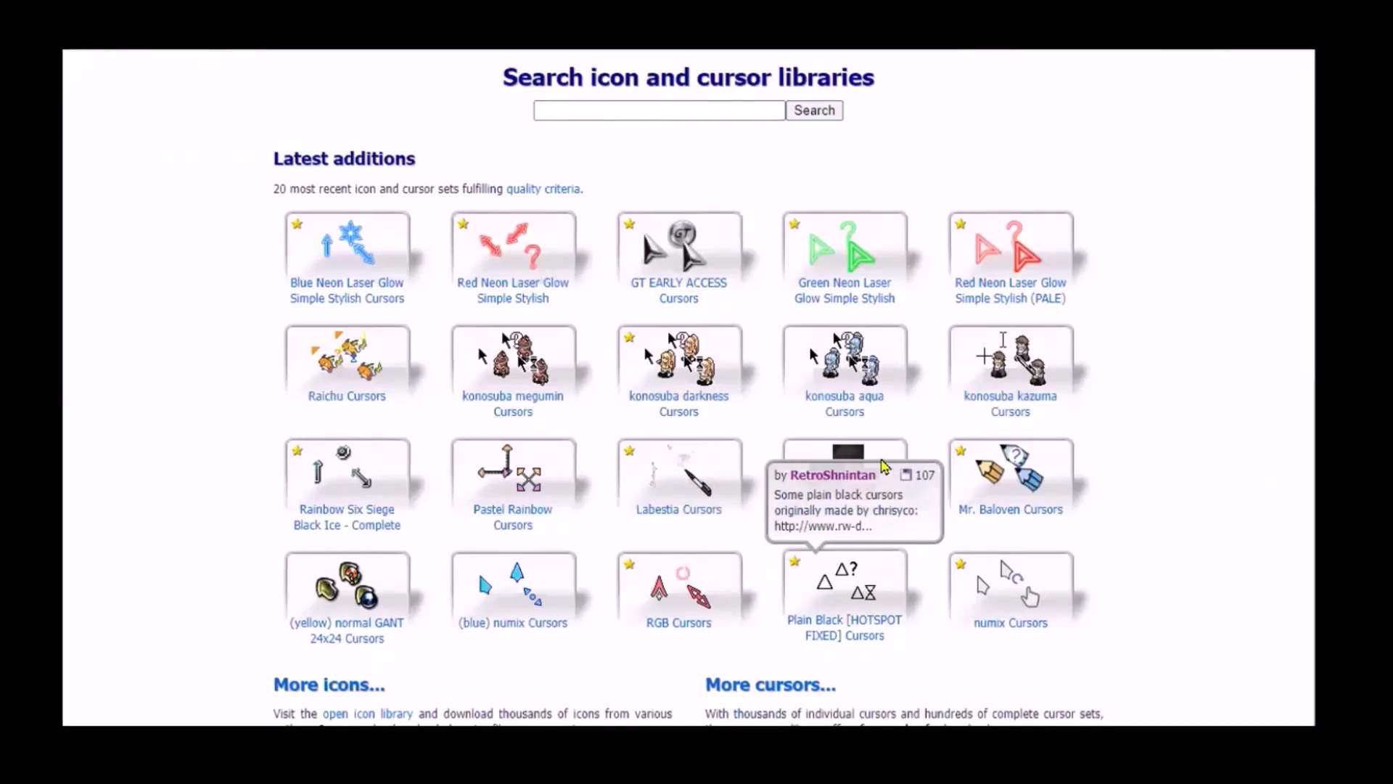
mouse_move(1149, 504)
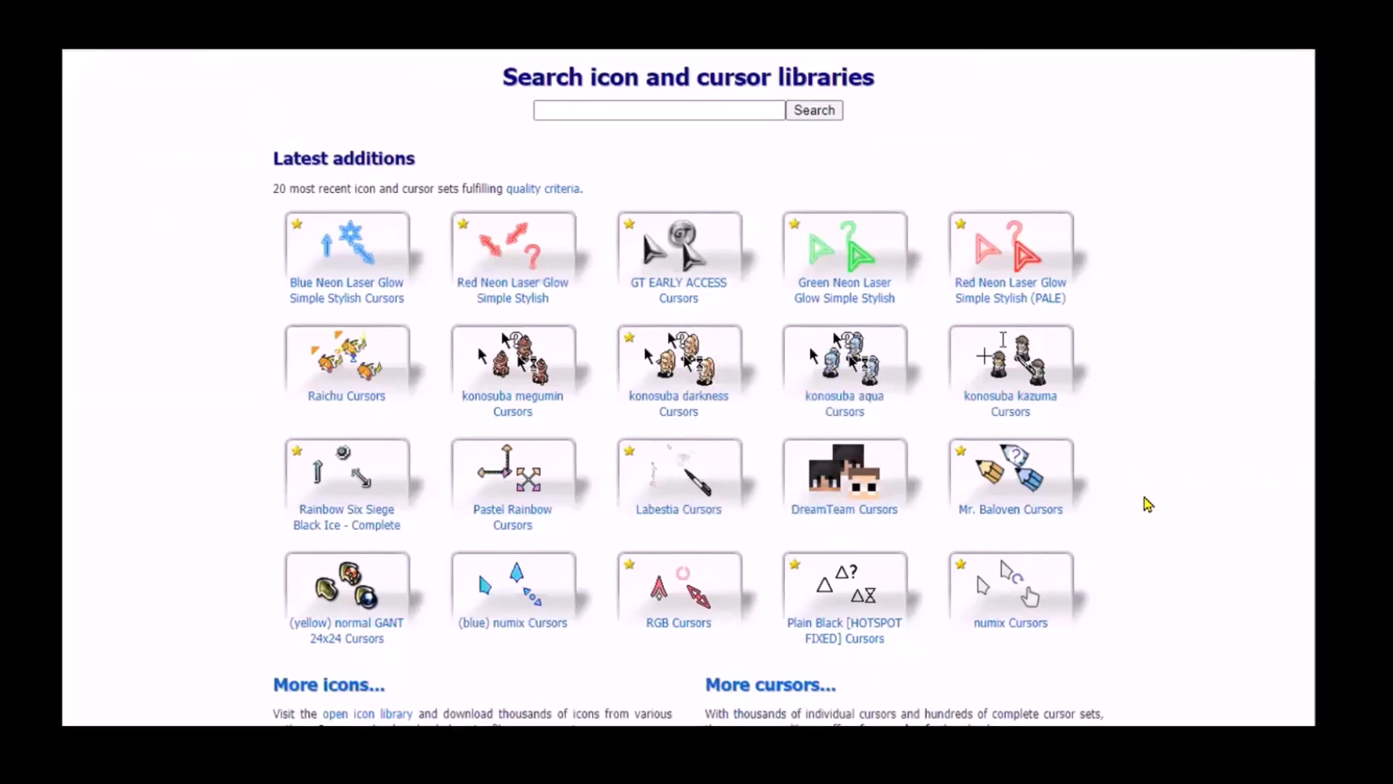
mouse_move(1164, 552)
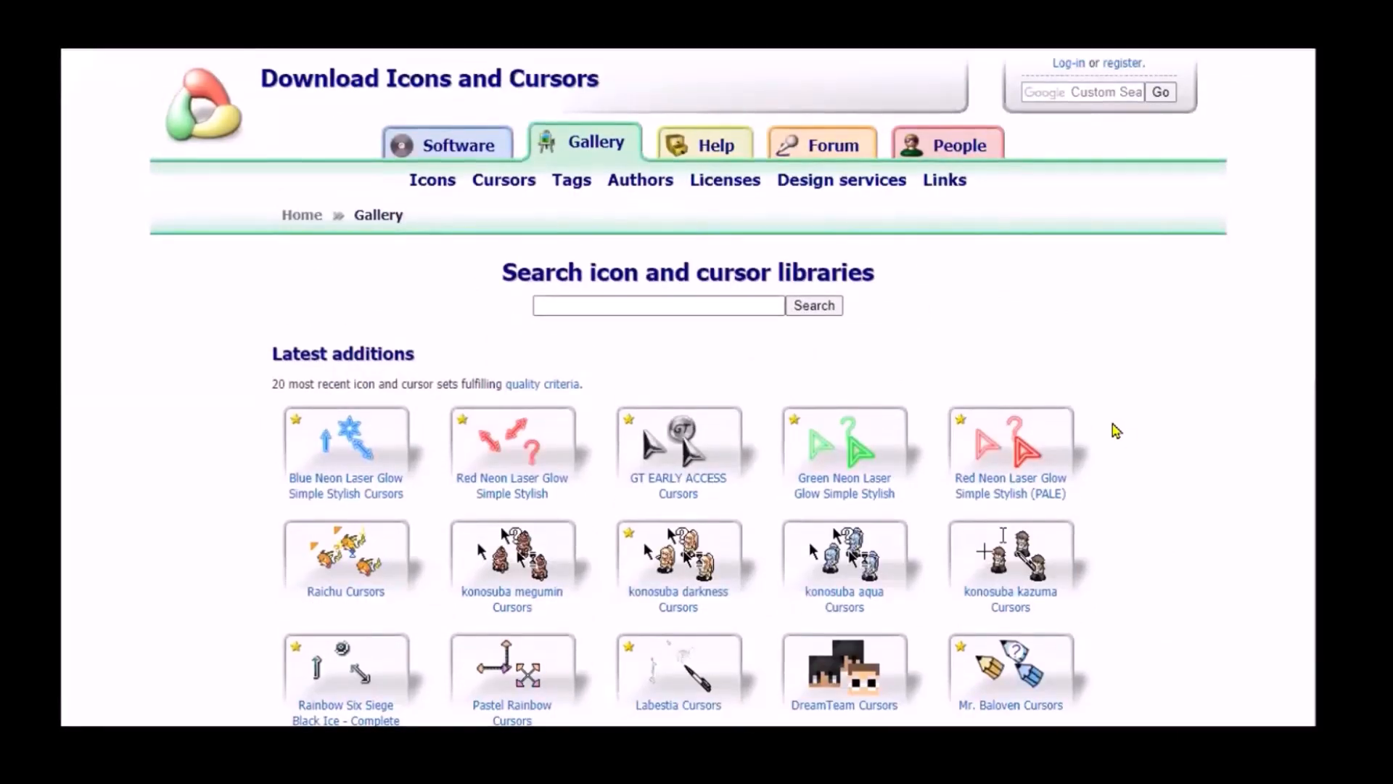
mouse_move(418, 147)
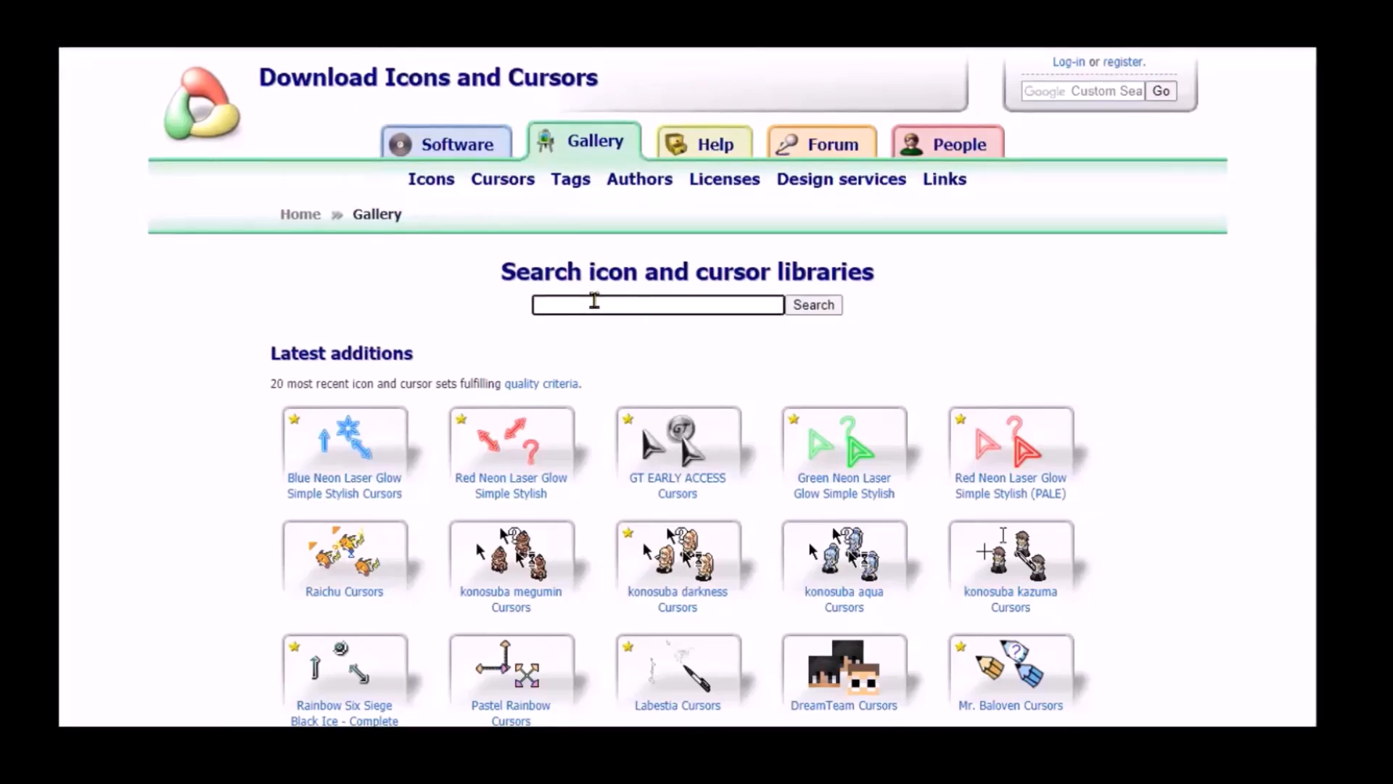
- Search the gallery for 'cursor highlight' and browse the matching cursors
text(cursor highlig)
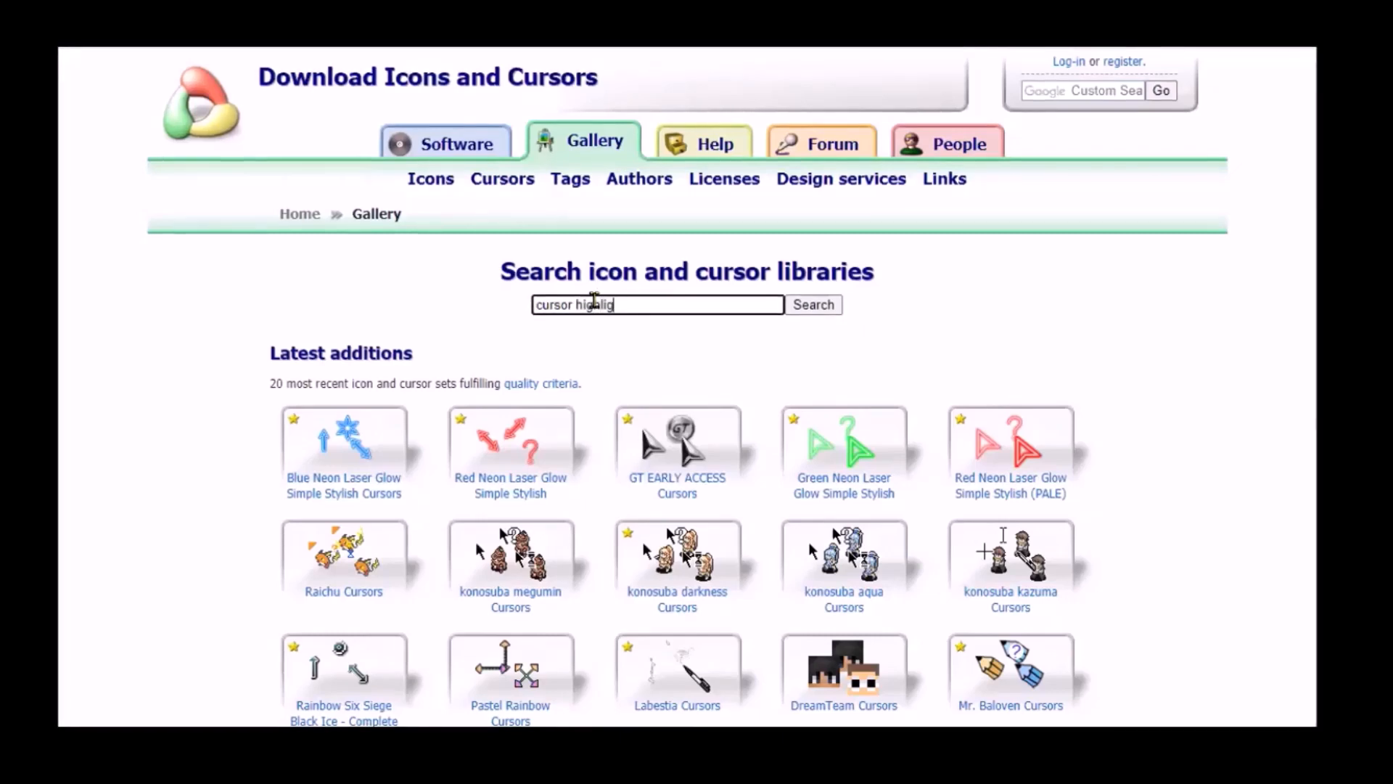
click(813, 304)
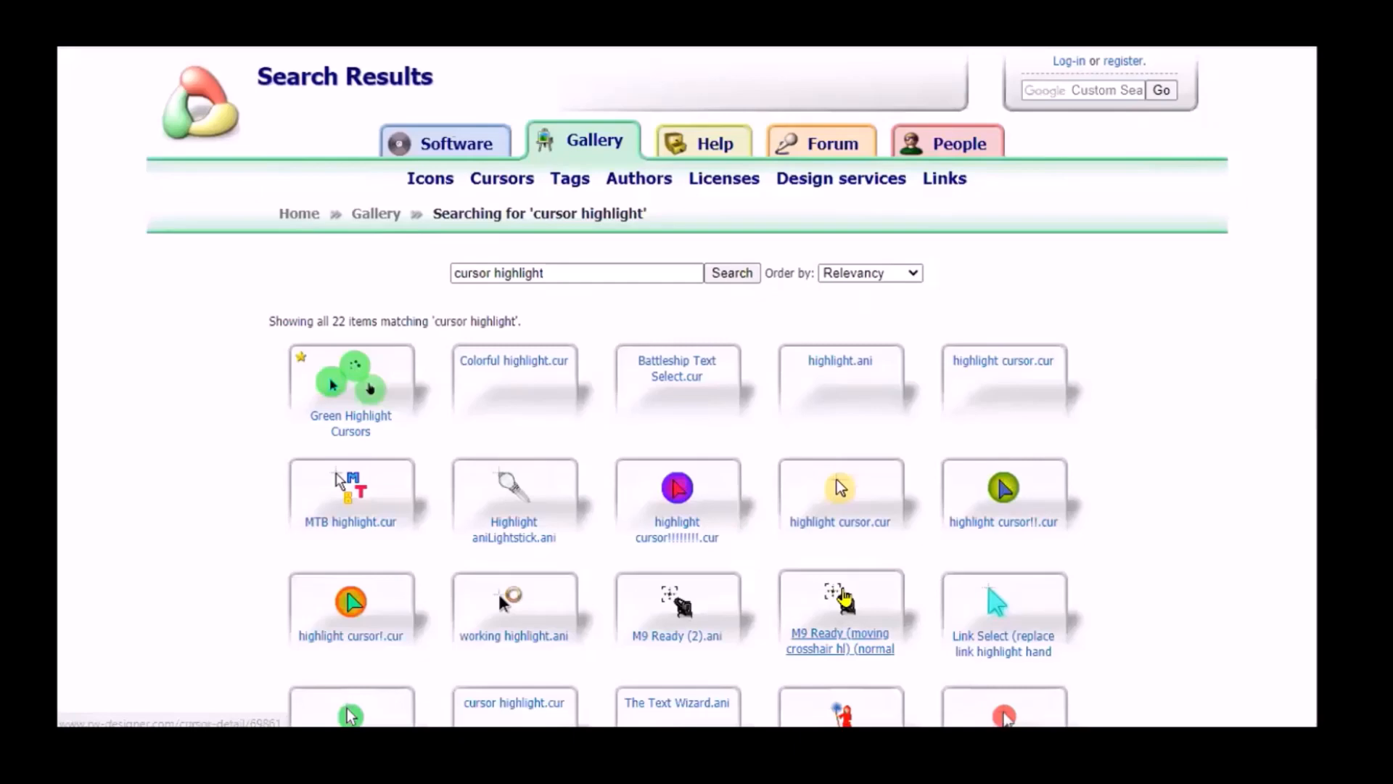
scroll(down, 3)
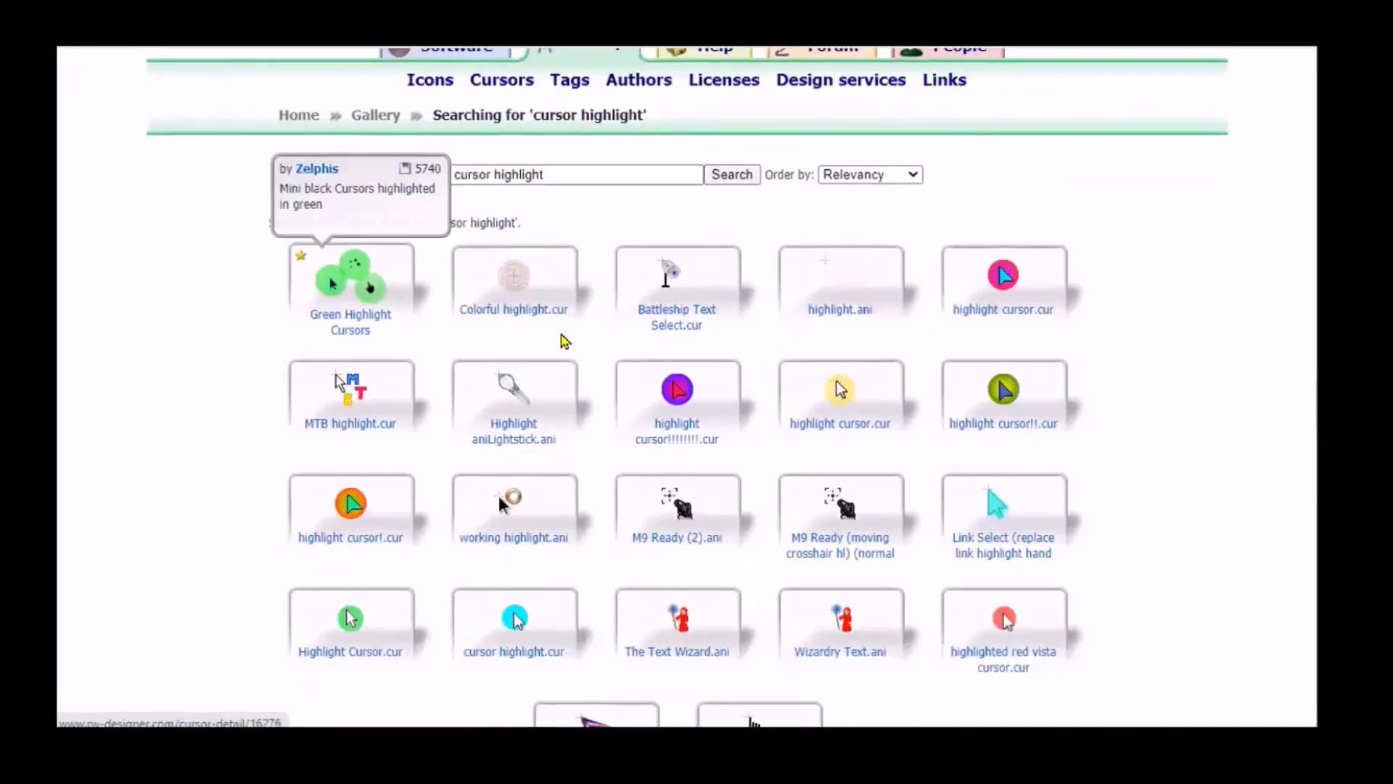
scroll(down, 3)
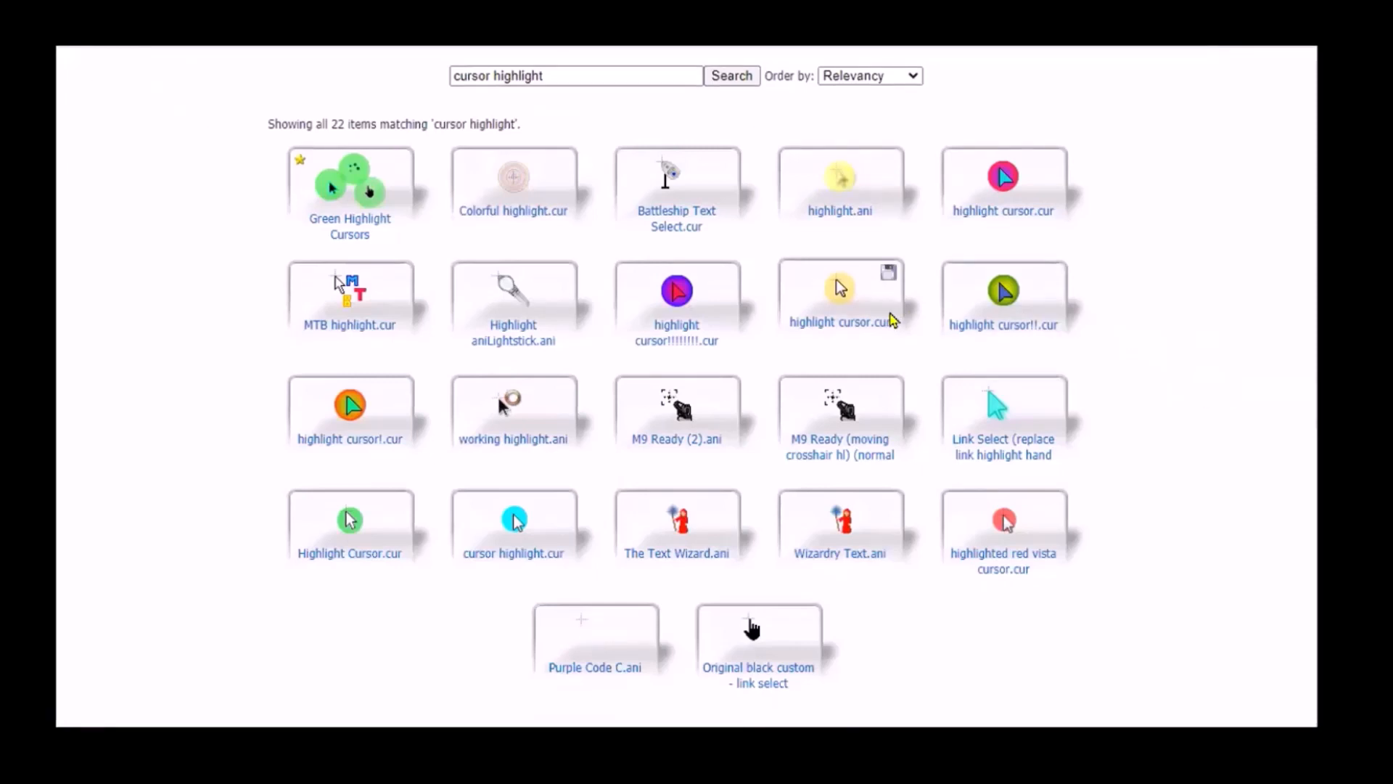
mouse_move(840, 333)
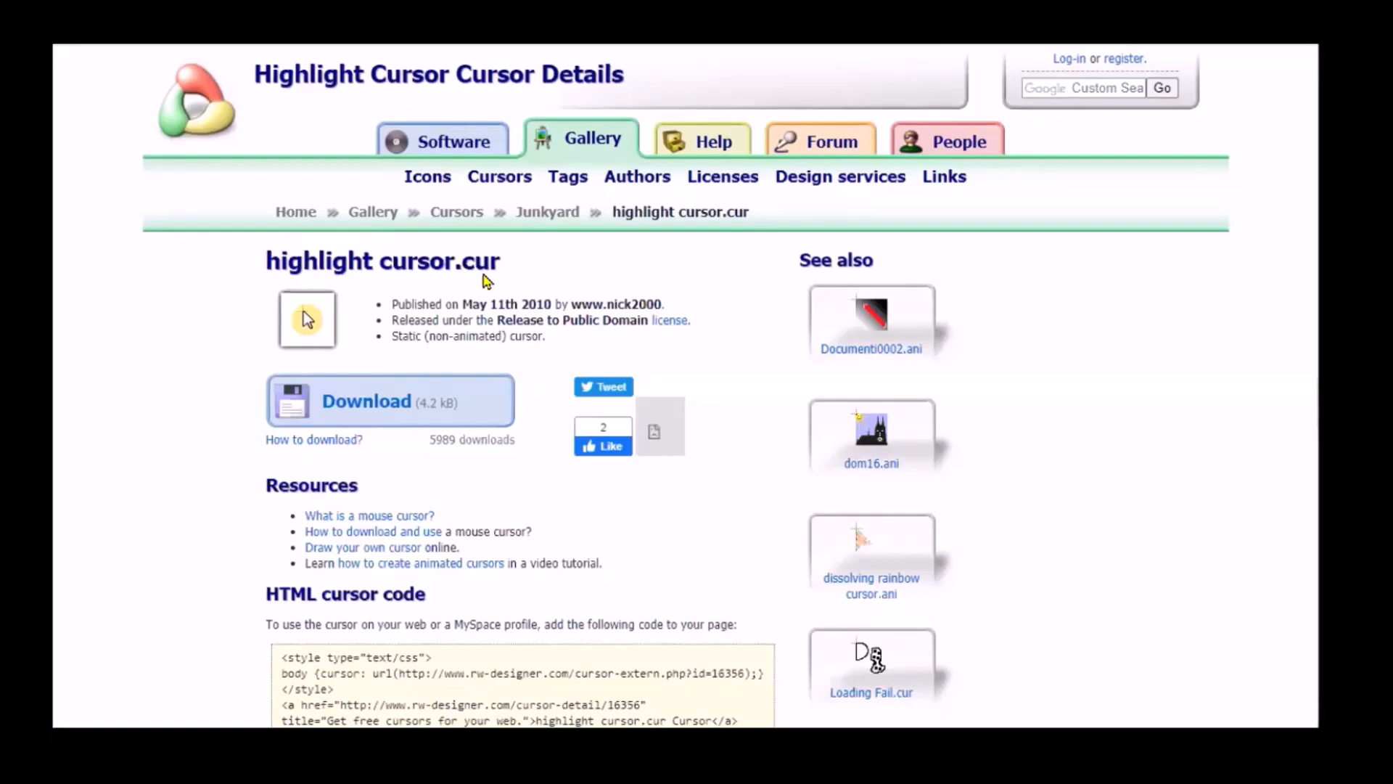
- Download highlight cursor.cur and dismiss the 'no app associated' error on opening it
scroll(down, 3)
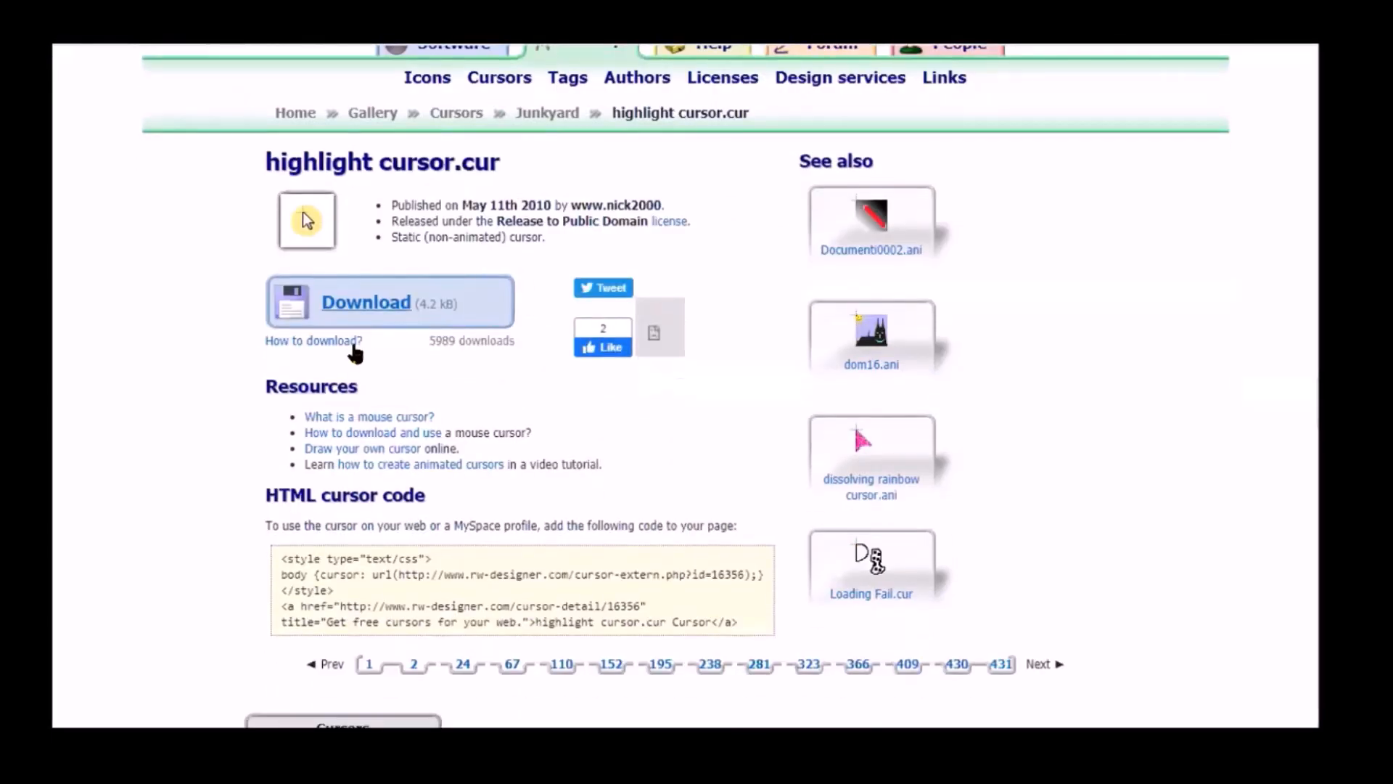
mouse_move(390, 306)
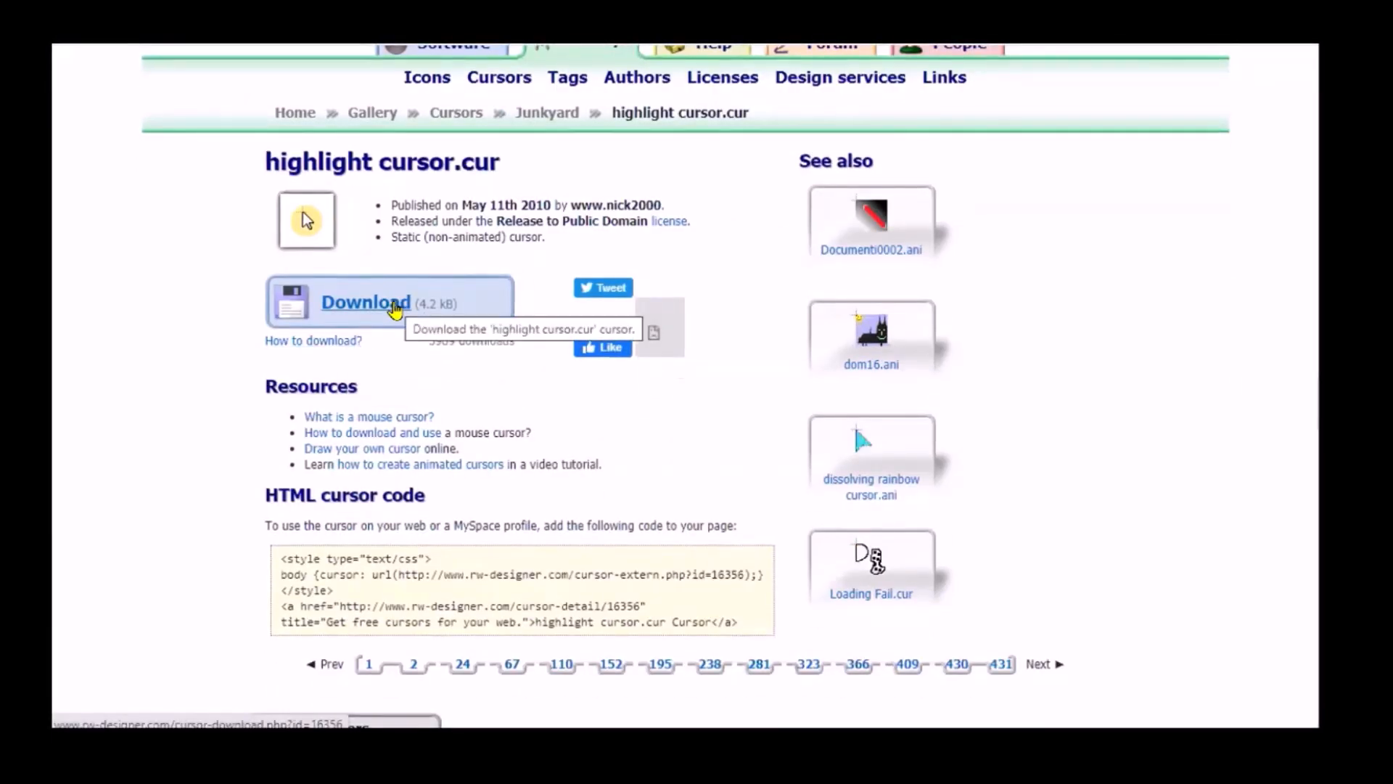
click(366, 302)
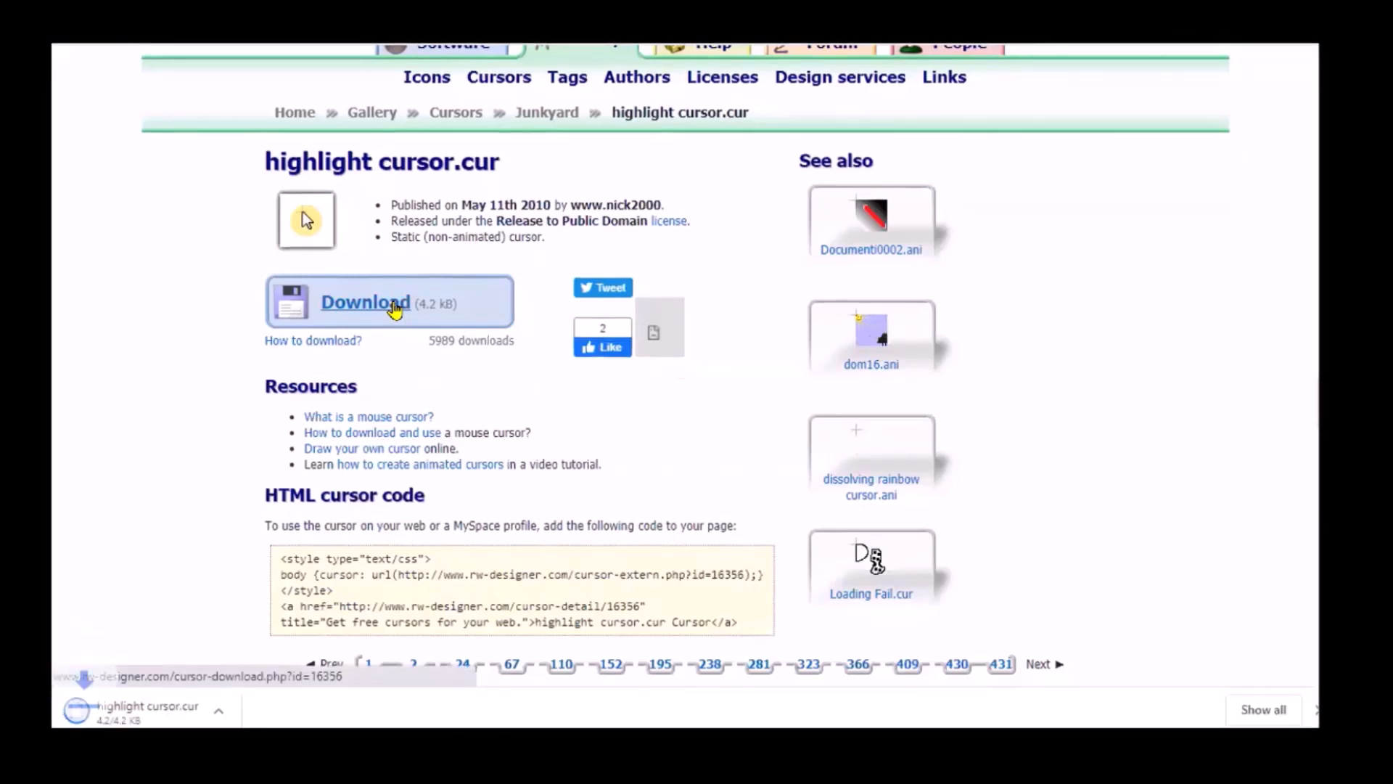
click(366, 302)
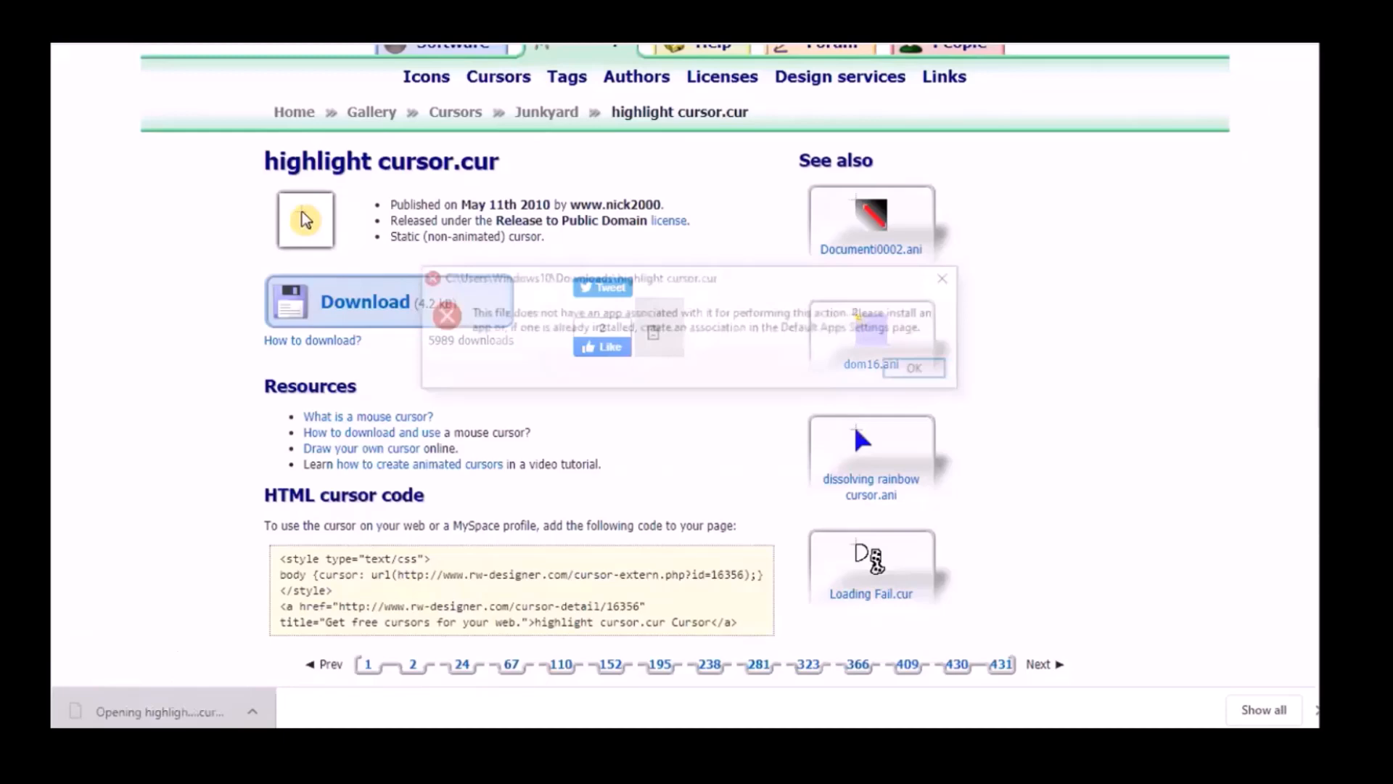
click(913, 367)
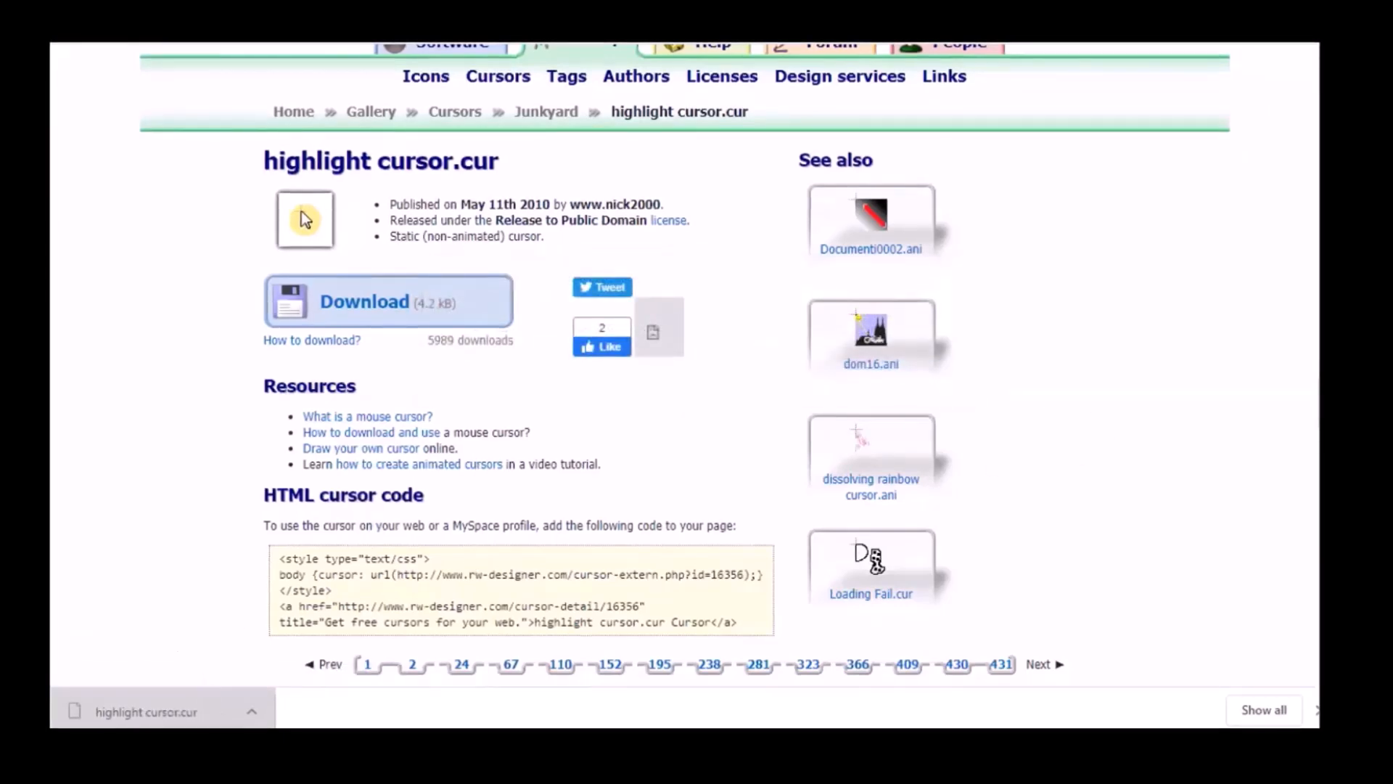
mouse_move(157, 482)
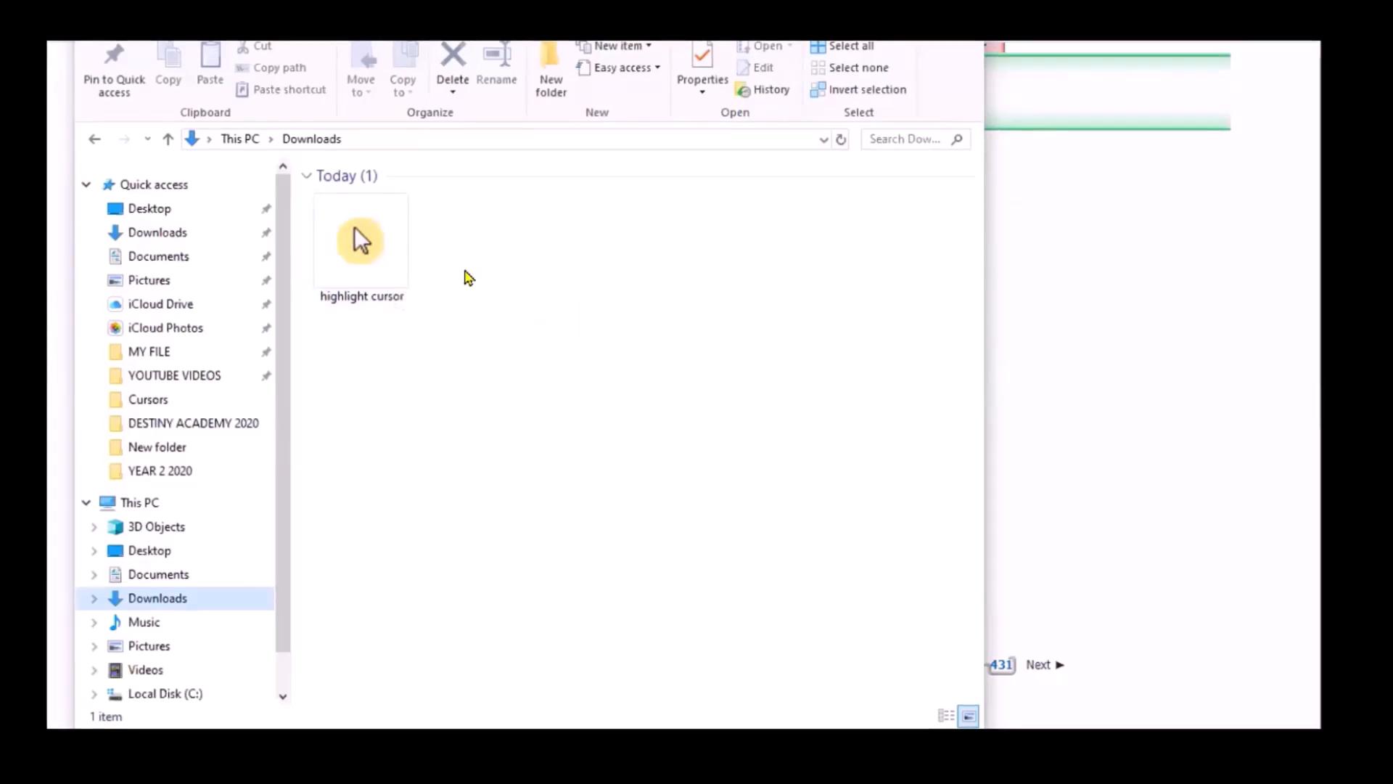
- Locate the downloaded highlight cursor file in Downloads and check its options
click(360, 239)
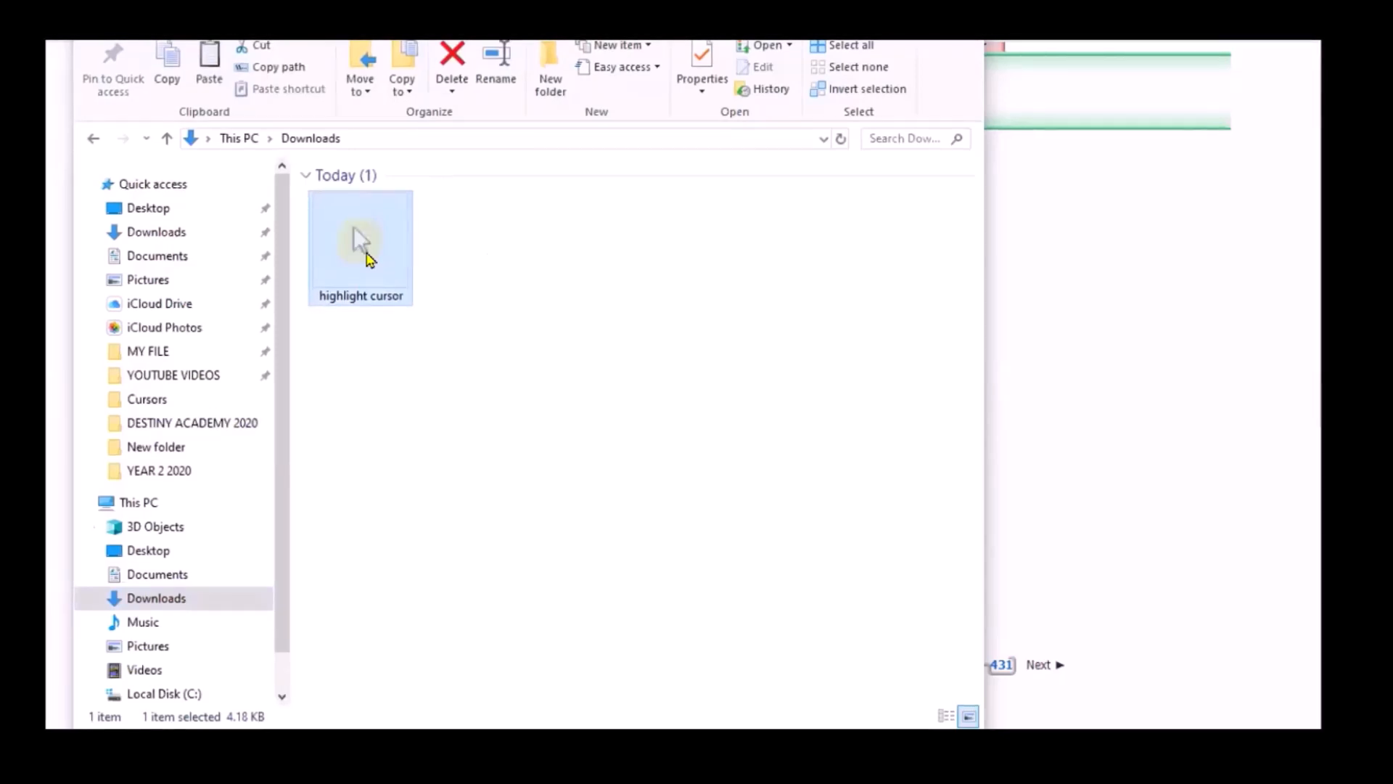
right_click(360, 244)
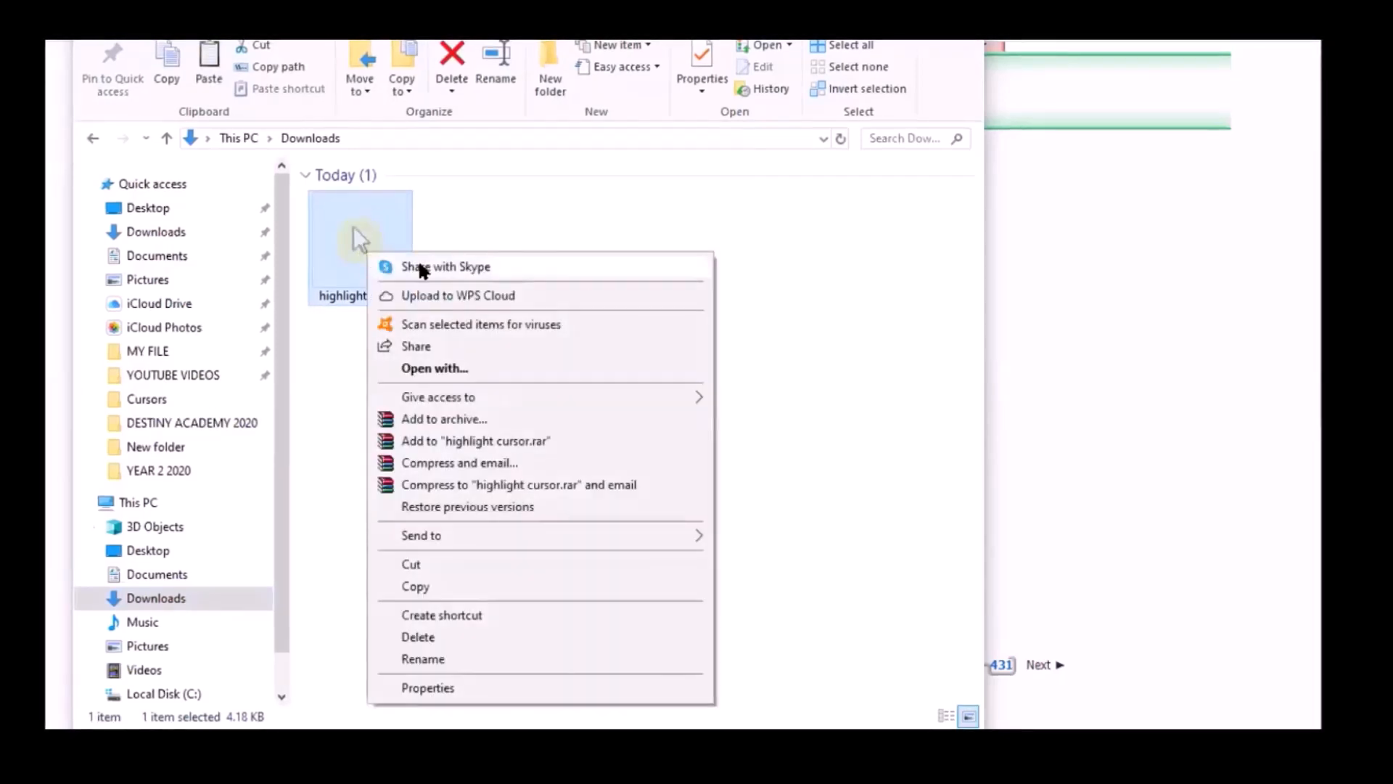
mouse_move(579, 191)
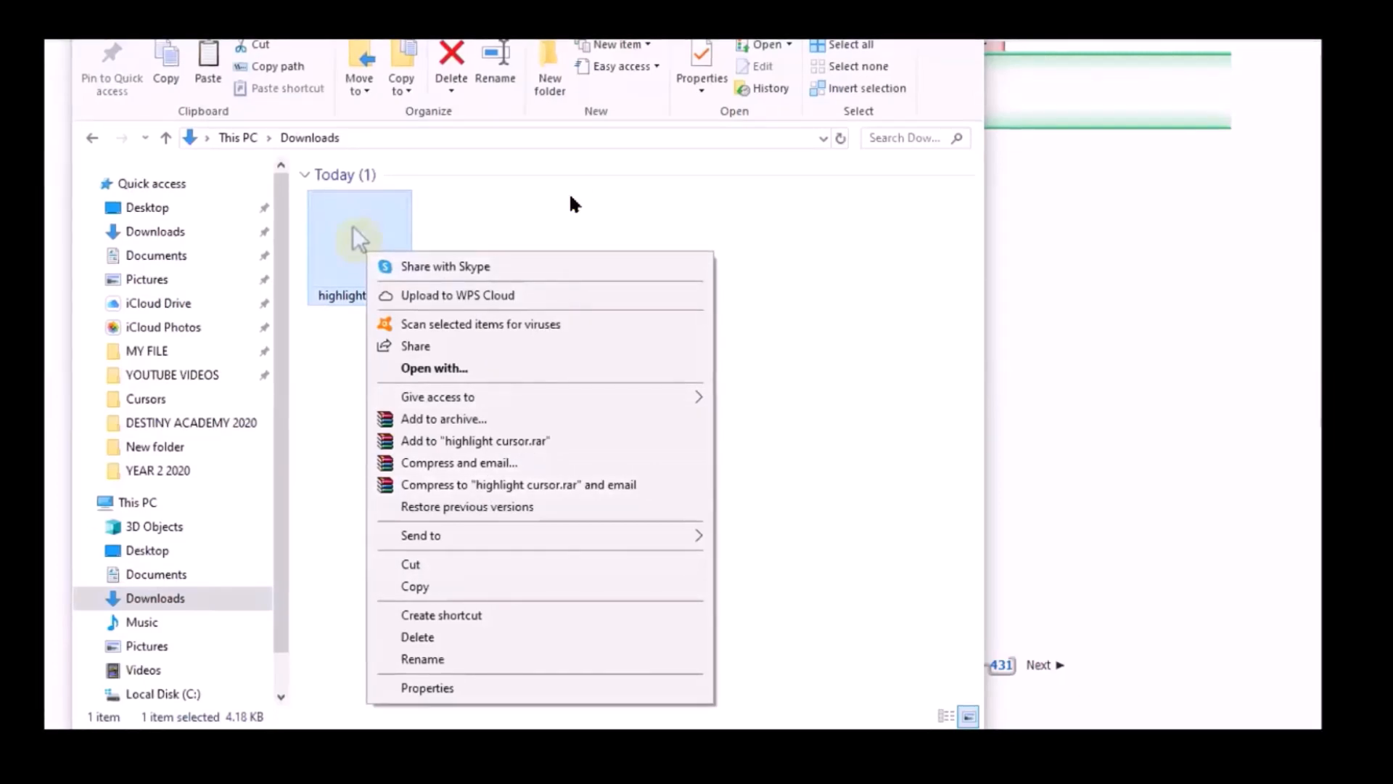
click(556, 282)
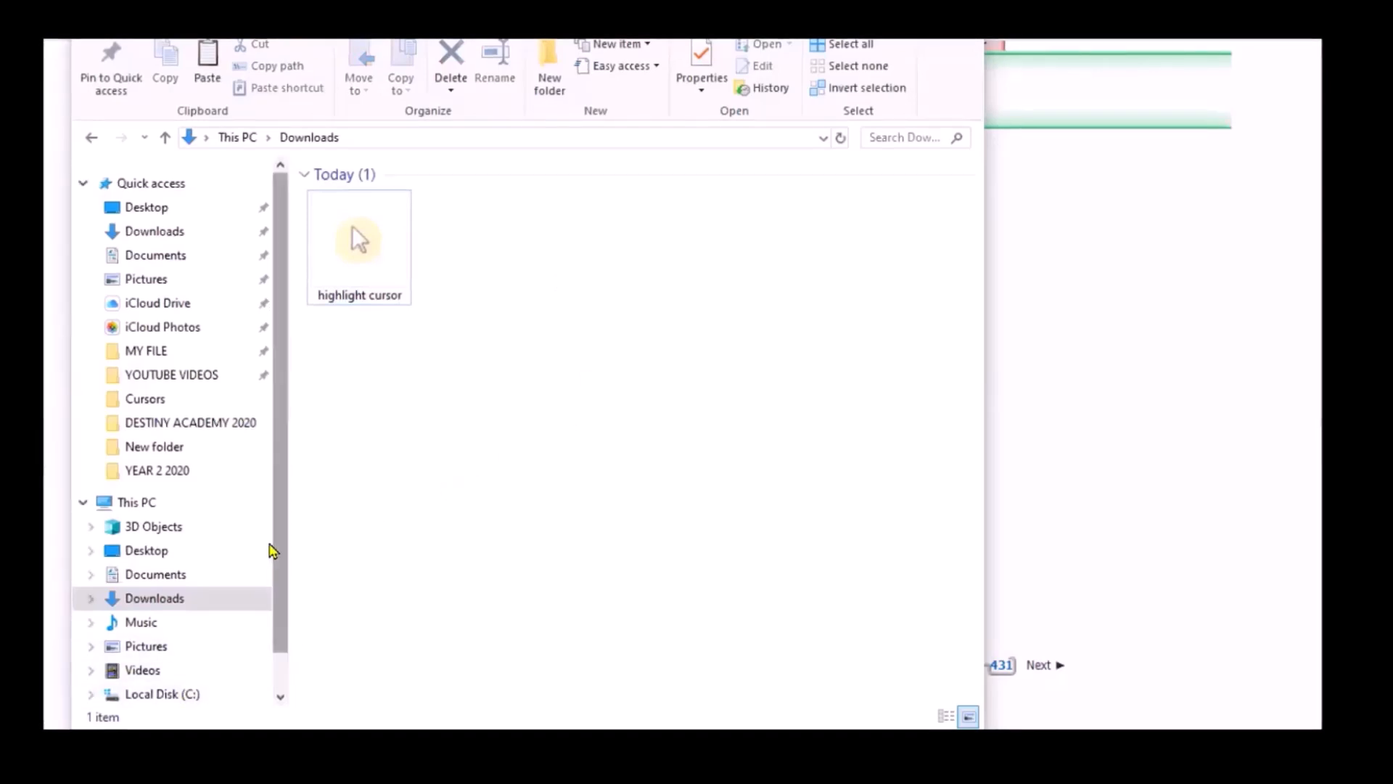
scroll(down, 3)
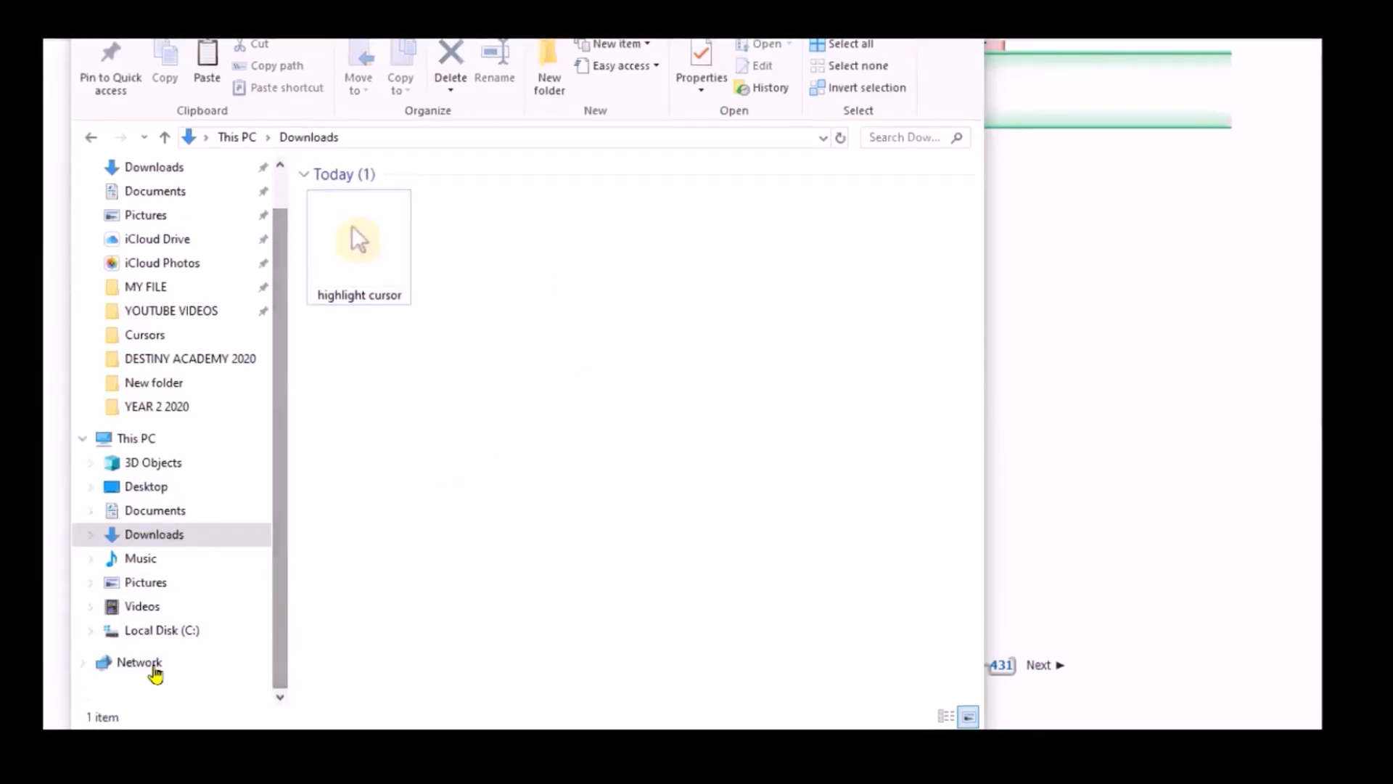
mouse_move(286, 543)
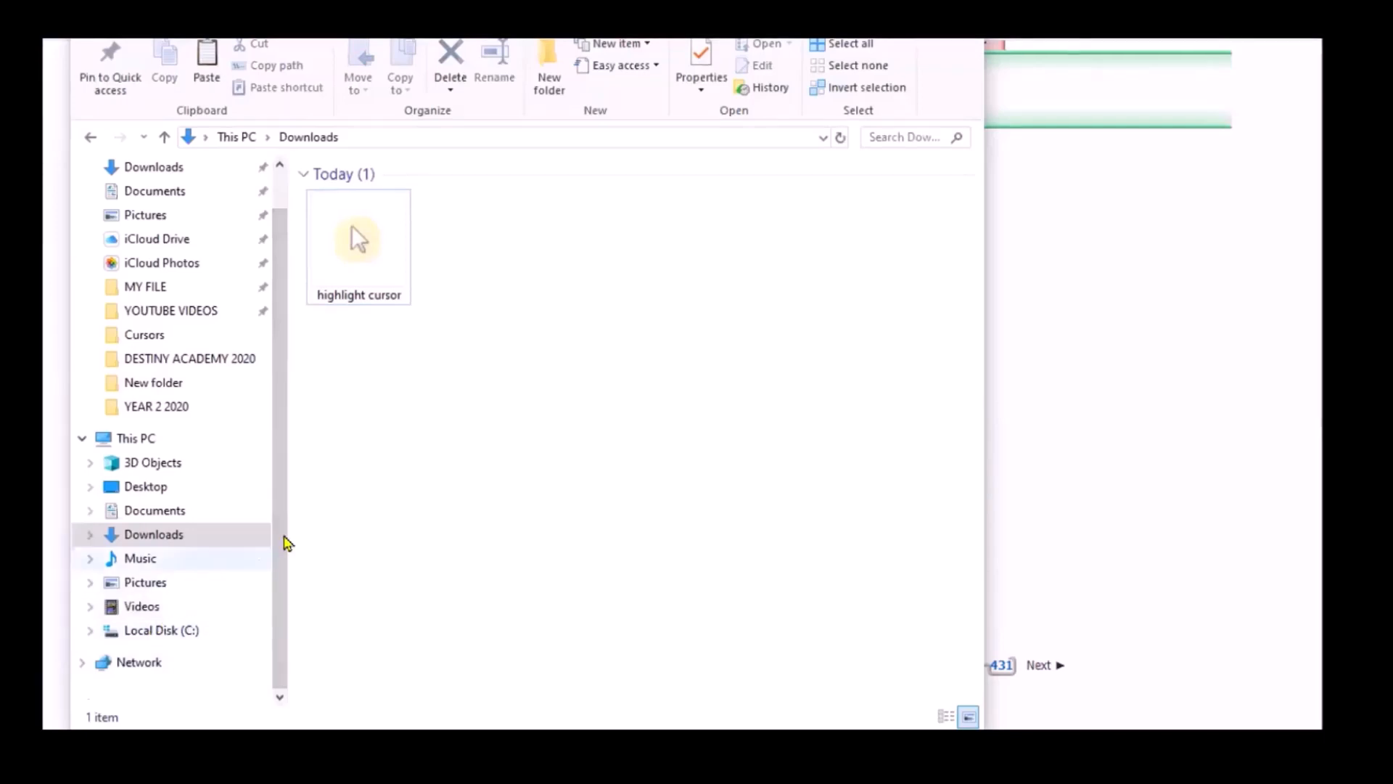
- Move the highlight cursor file into C:\Windows\Cursors, granting administrator permission
click(135, 437)
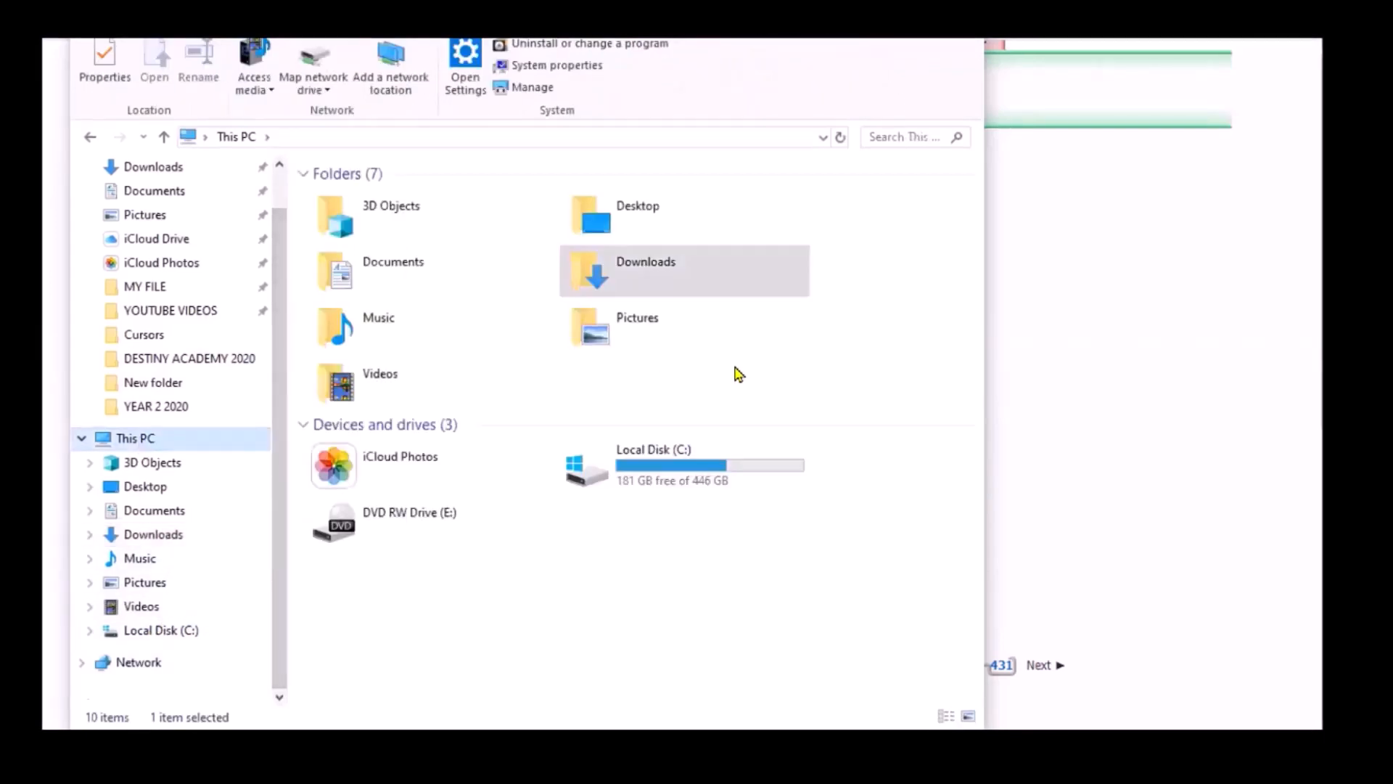
click(682, 466)
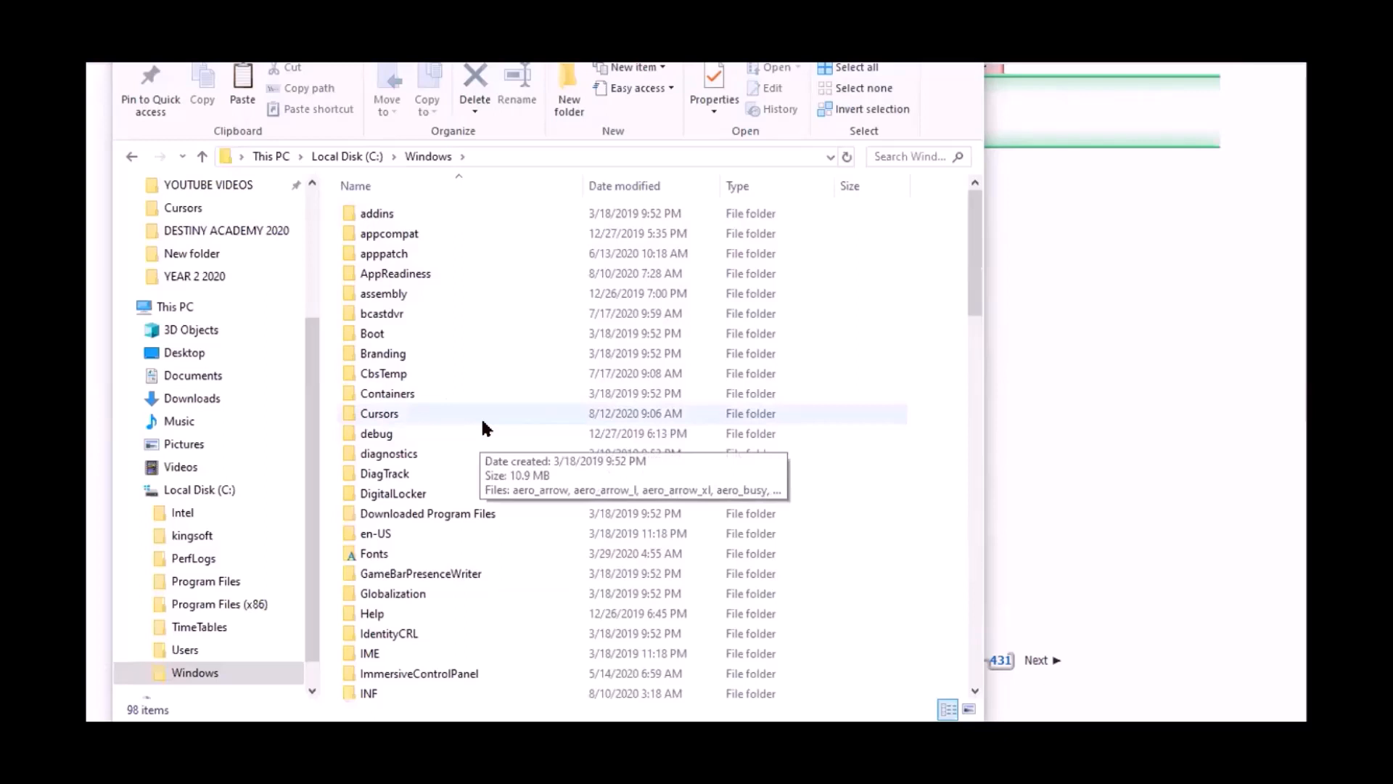
mouse_move(494, 418)
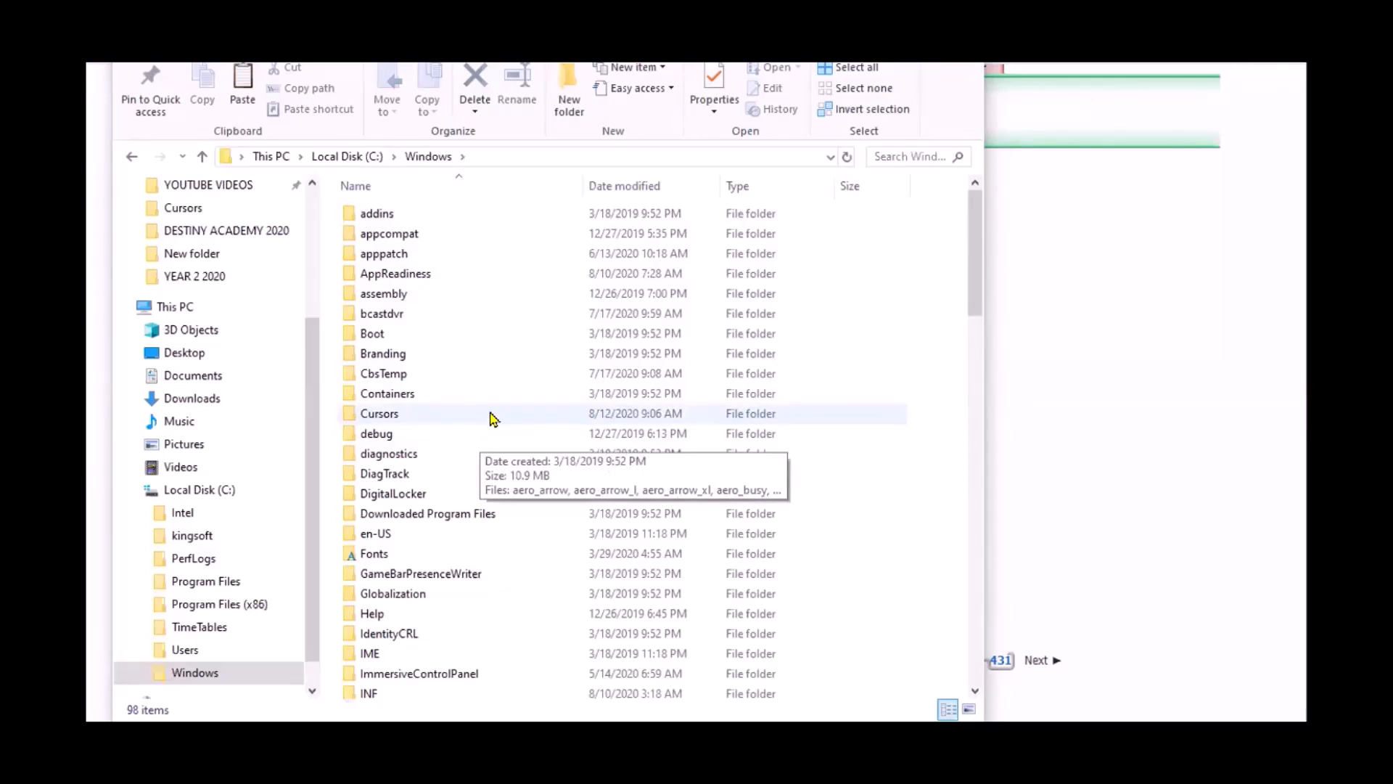
double_click(379, 414)
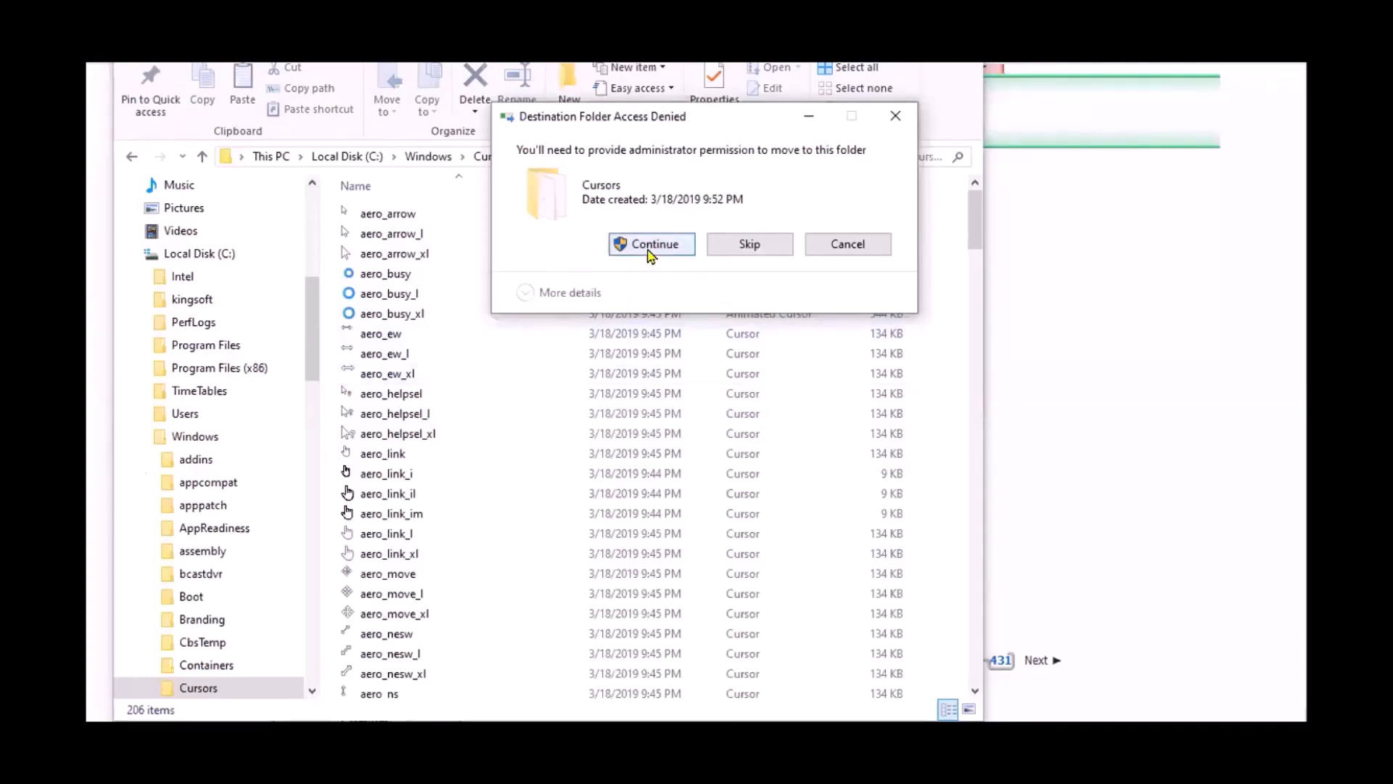
click(652, 243)
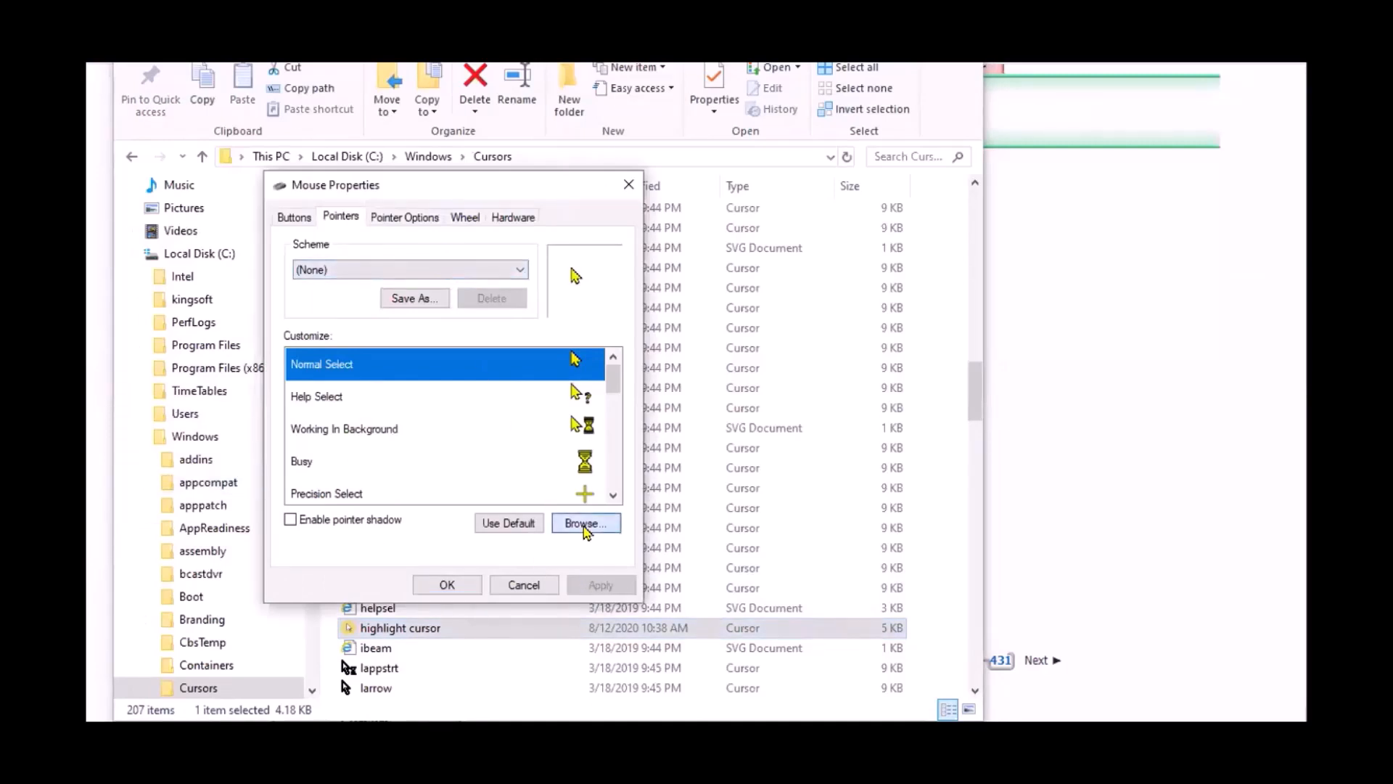
- Make highlight cursor the Normal Select pointer, then apply and save the setting
click(584, 522)
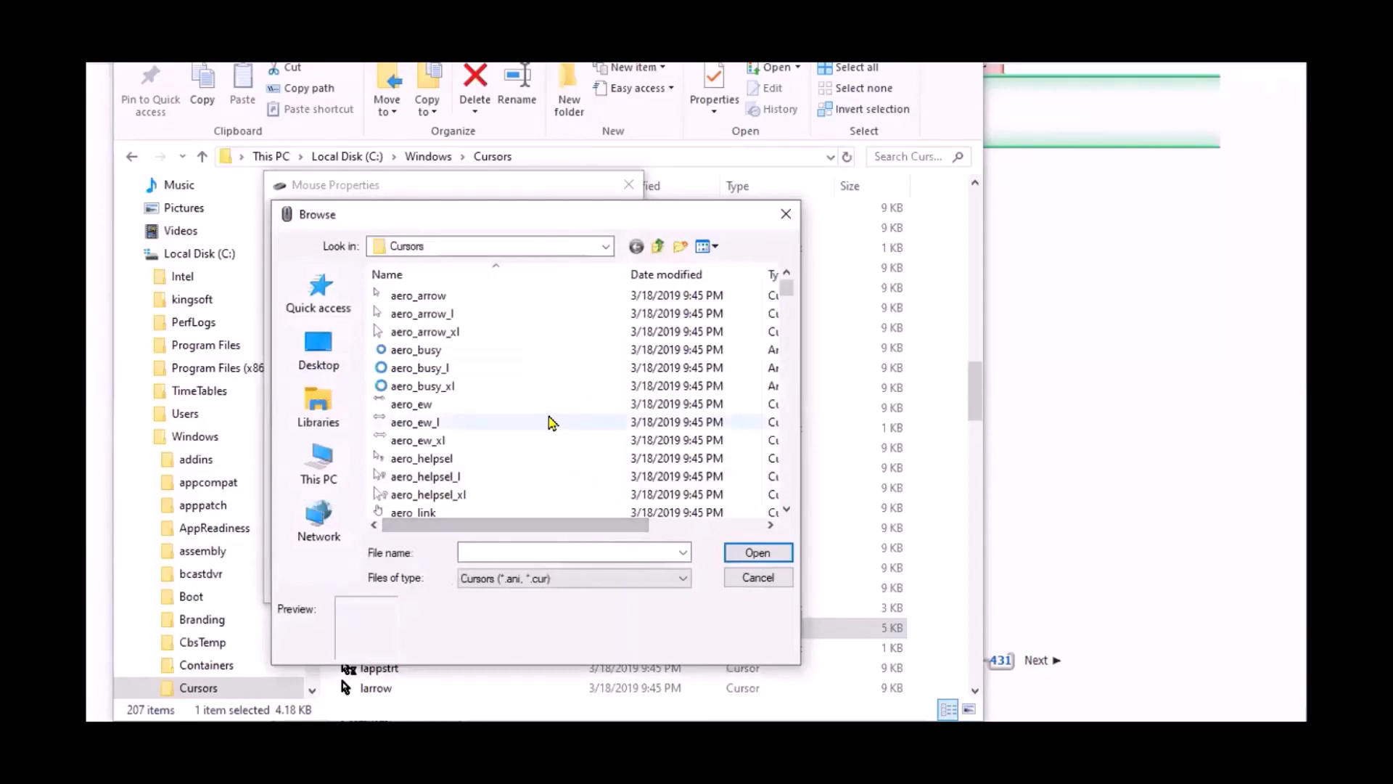
scroll(down, 3)
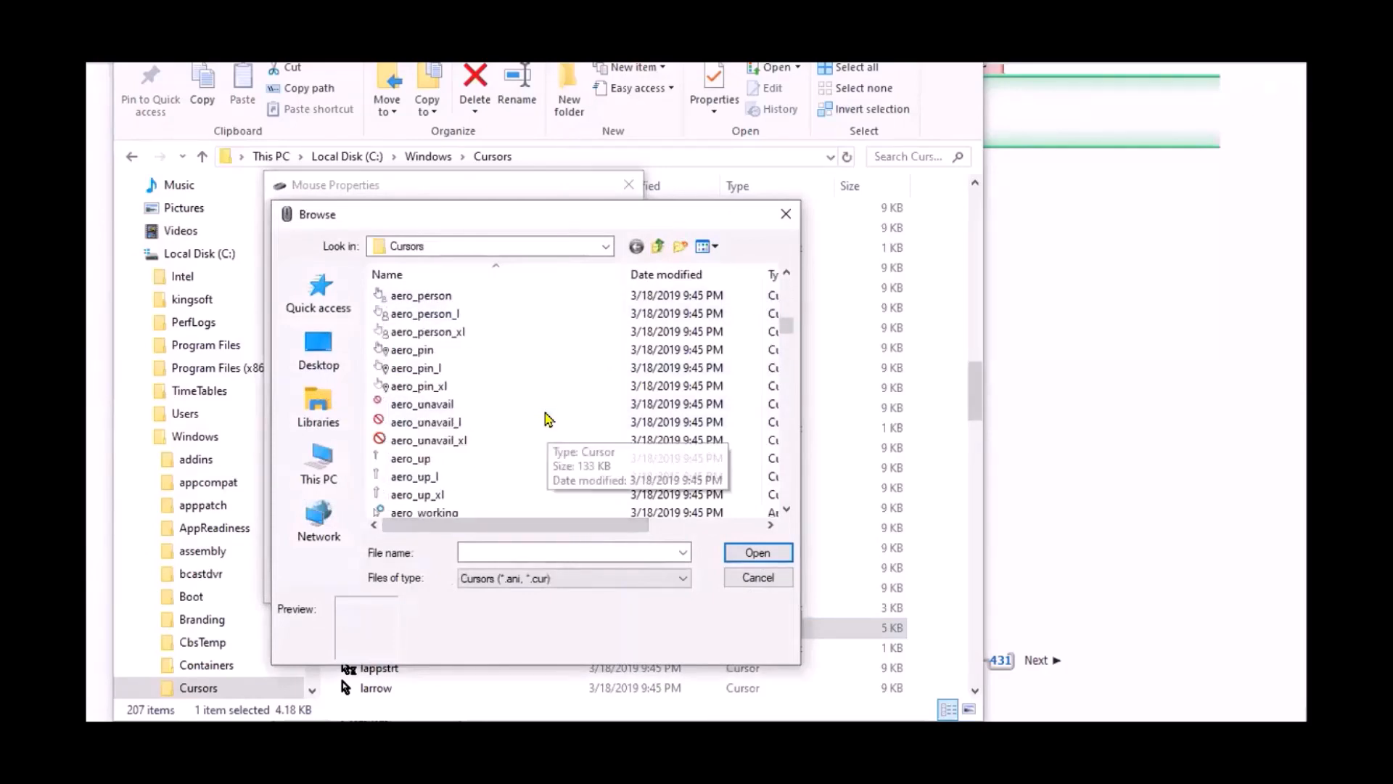
scroll(down, 3)
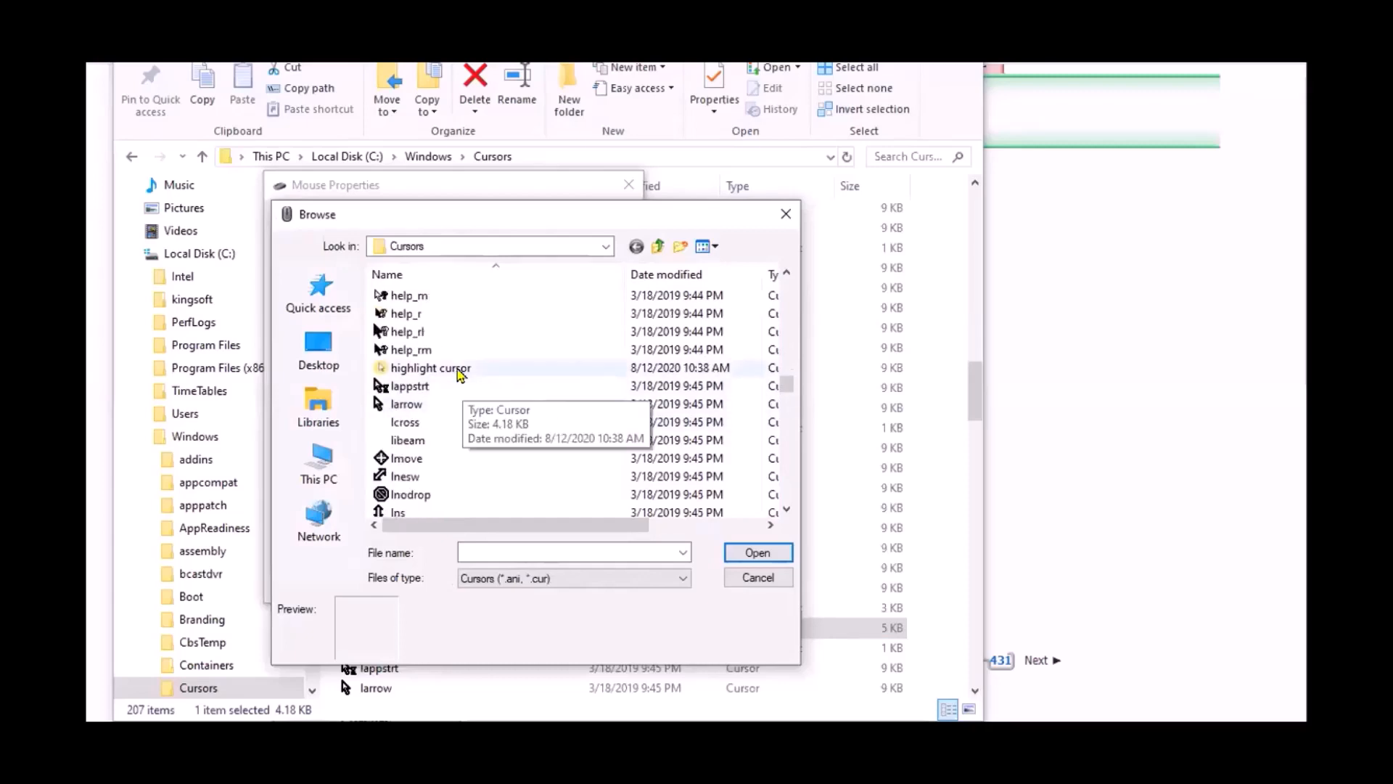
click(430, 367)
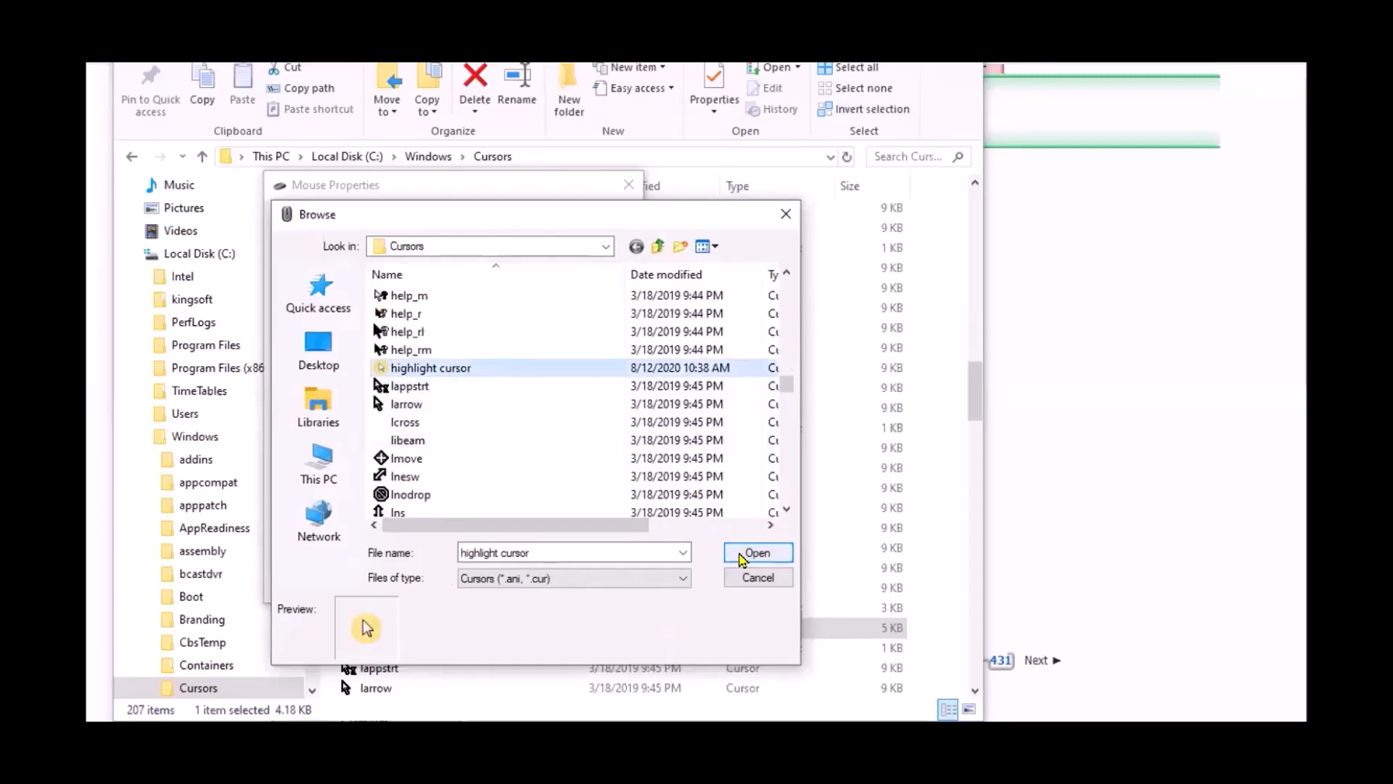
click(756, 552)
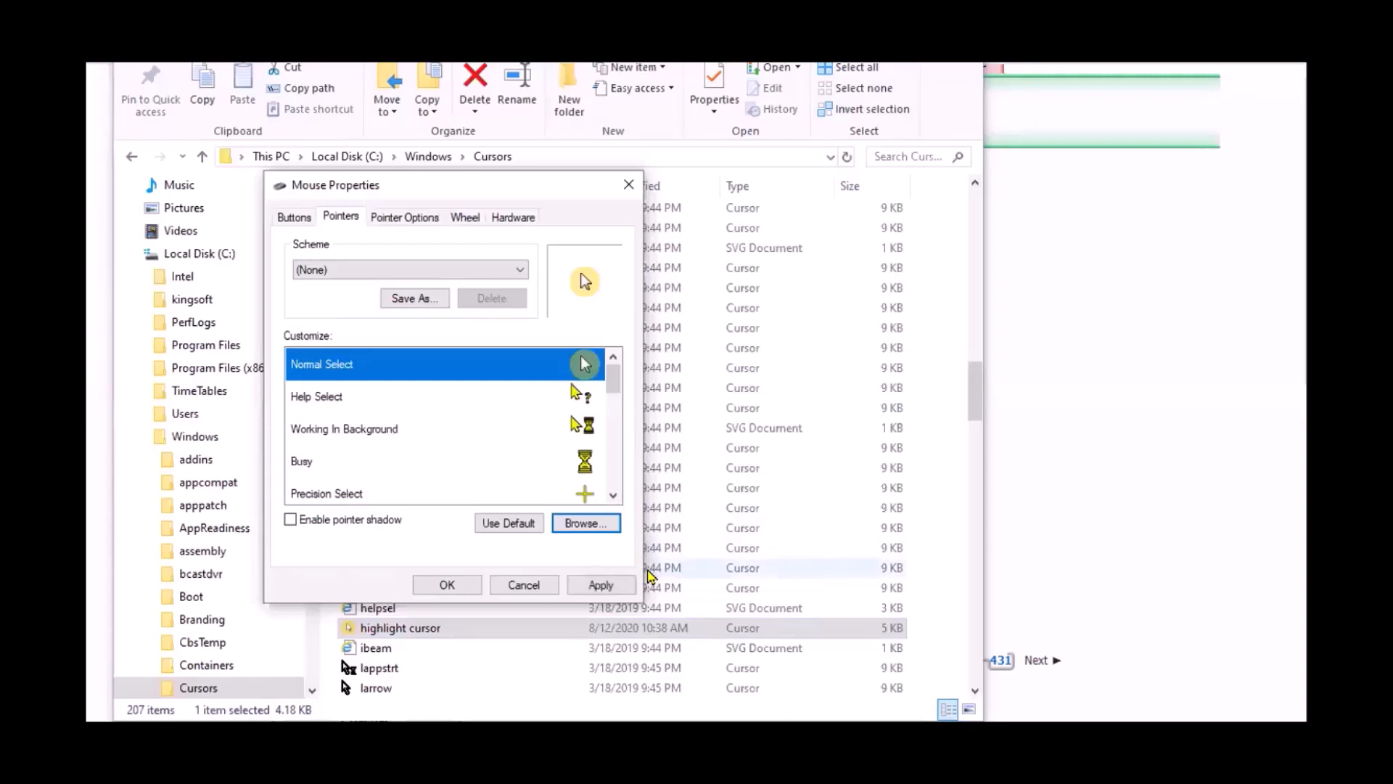
click(601, 585)
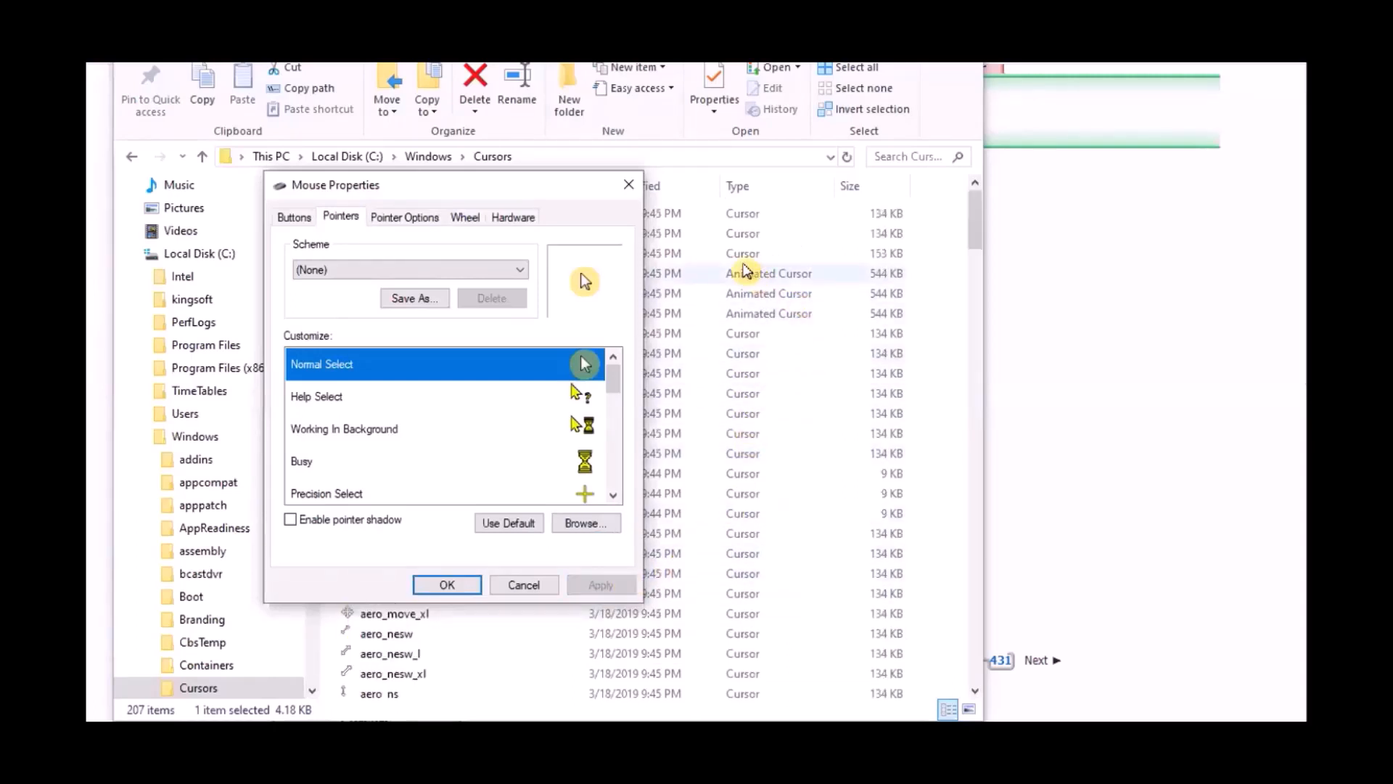
mouse_move(446, 584)
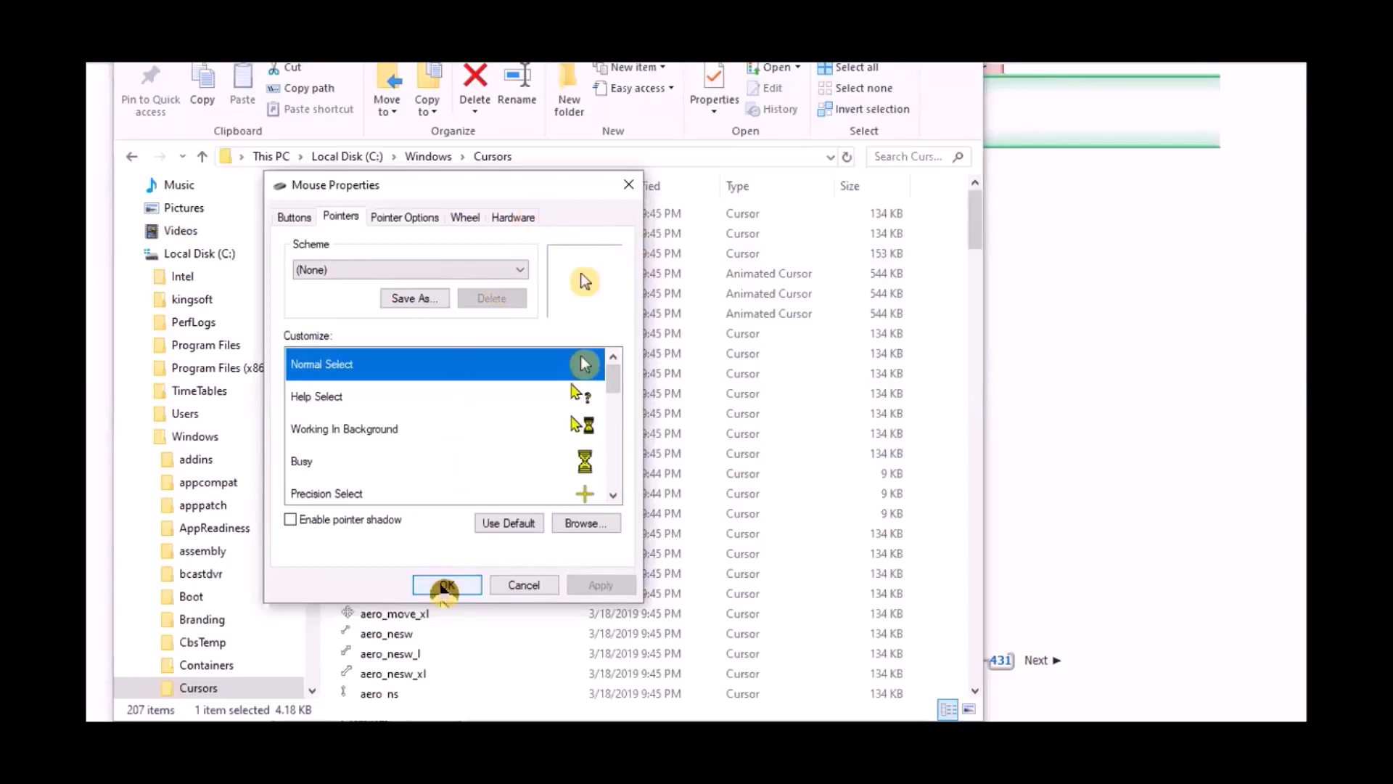
click(445, 585)
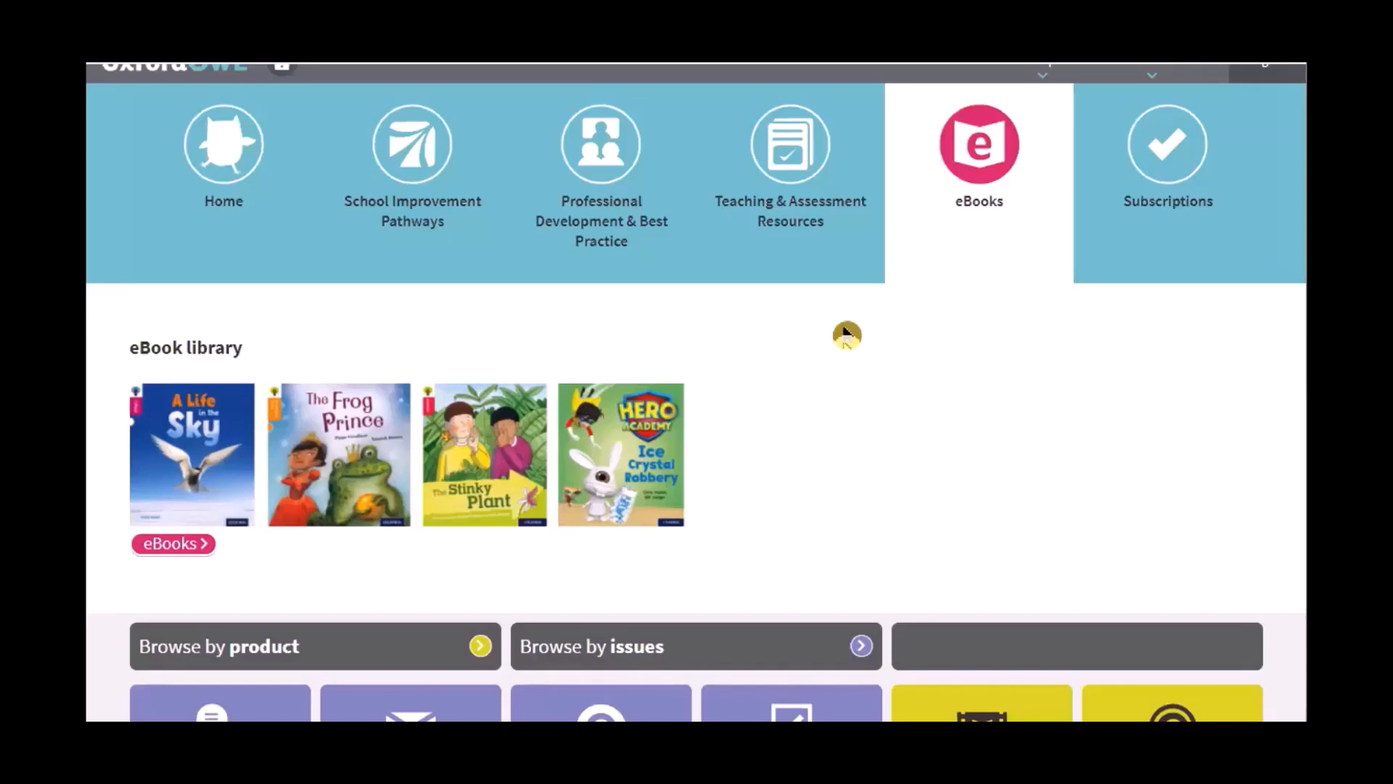
mouse_move(978, 168)
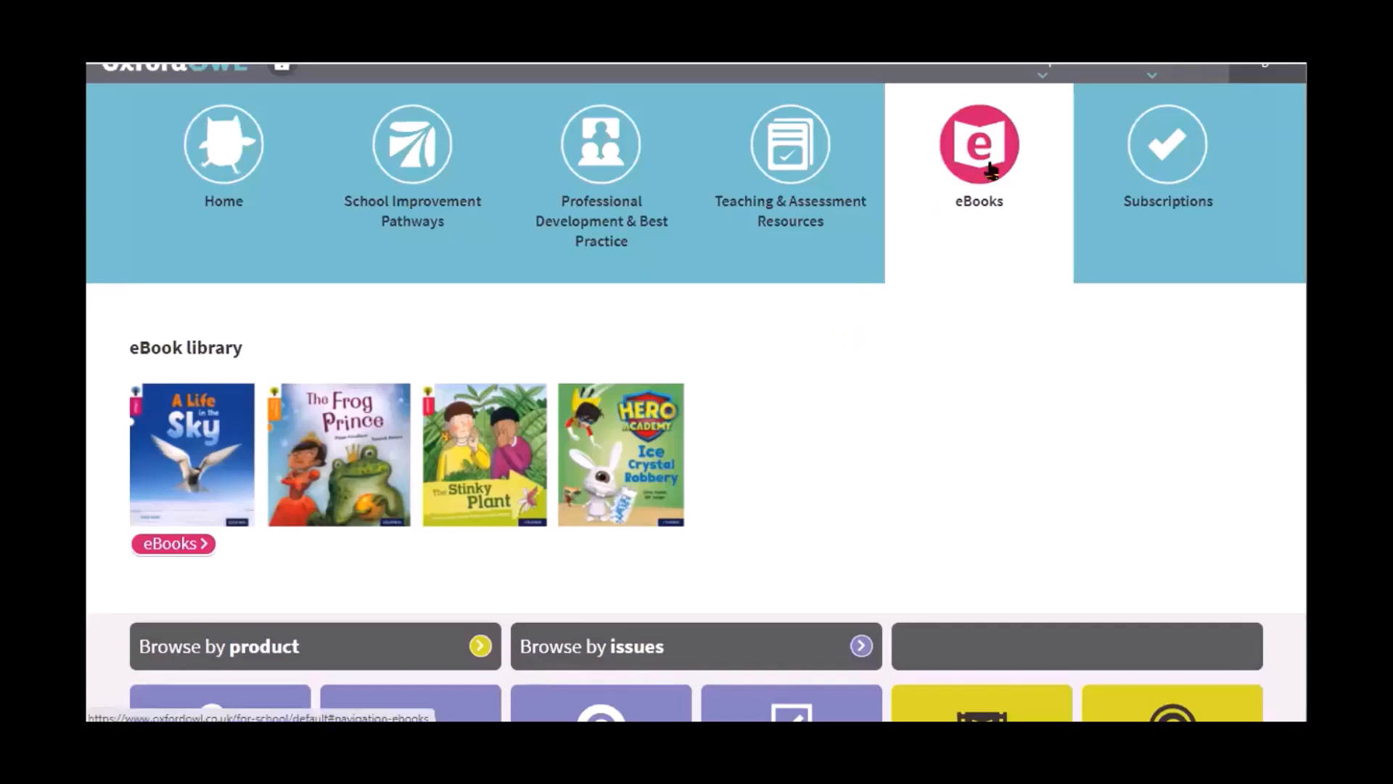
mouse_move(989, 173)
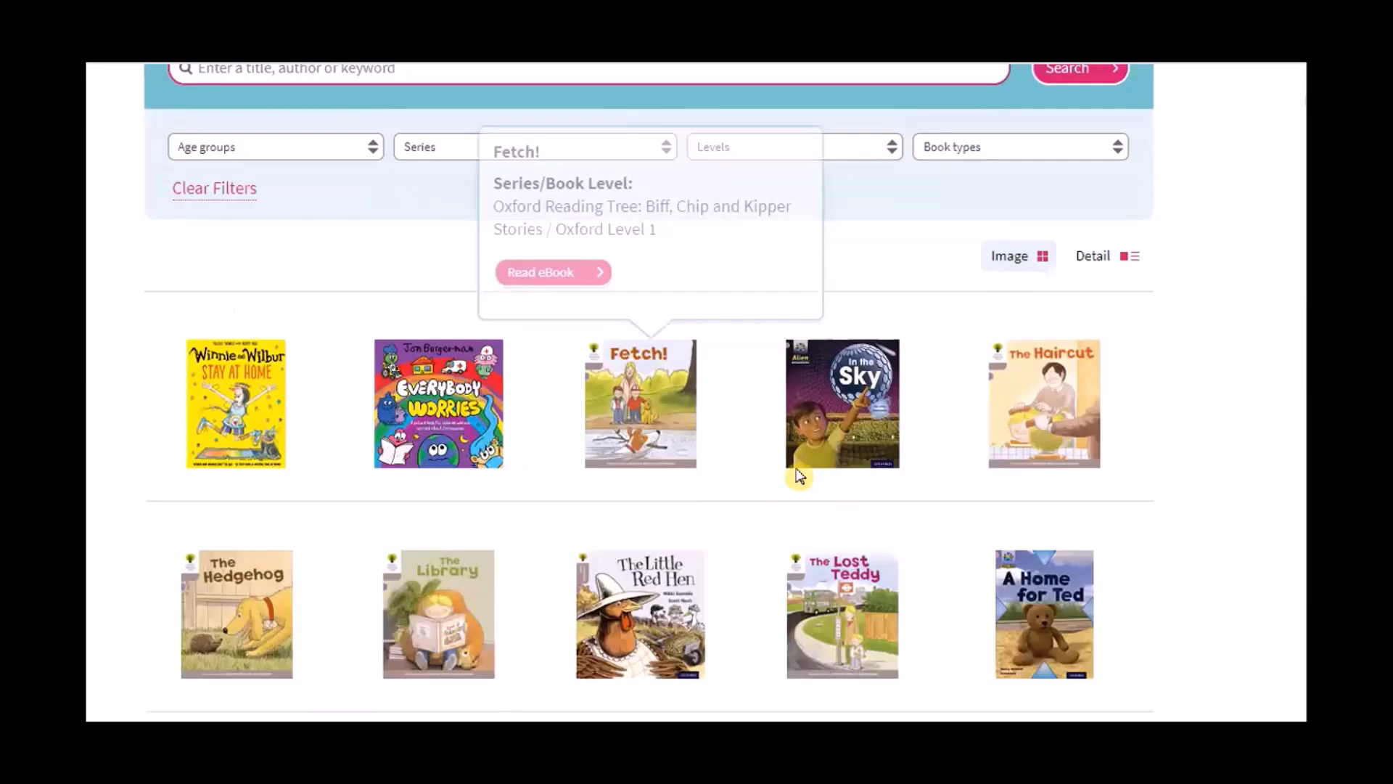
mouse_move(1164, 543)
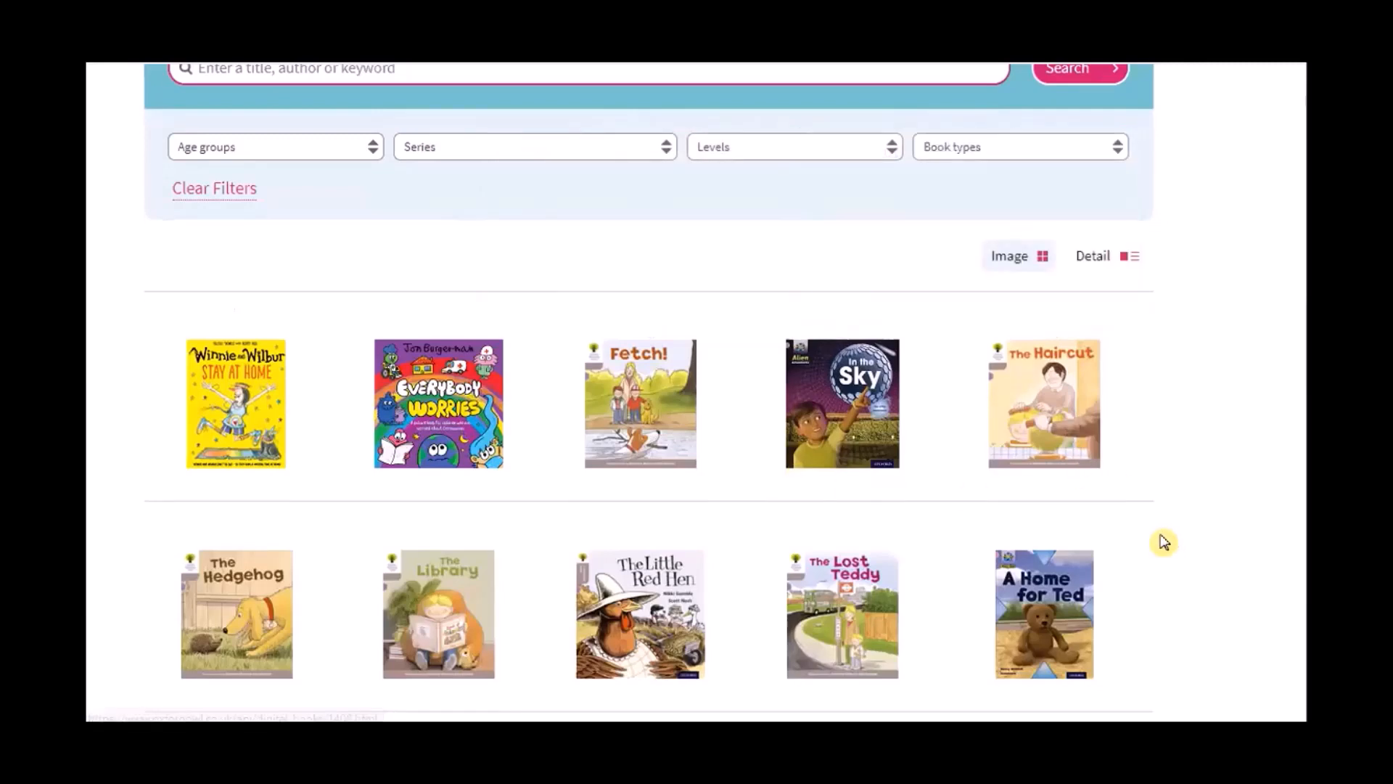
- Read The Haircut eBook and turn forward to the Snips hair salon spread
click(1043, 402)
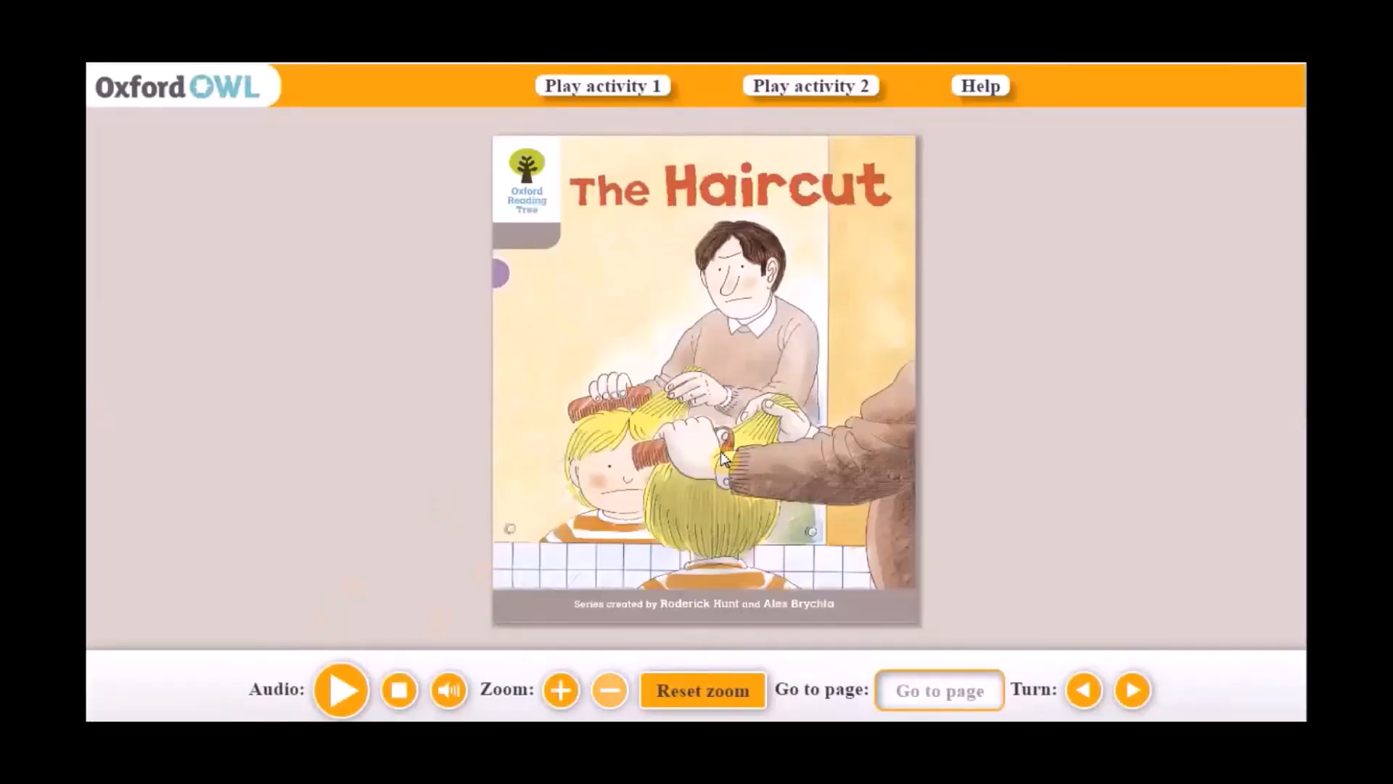
mouse_move(612, 310)
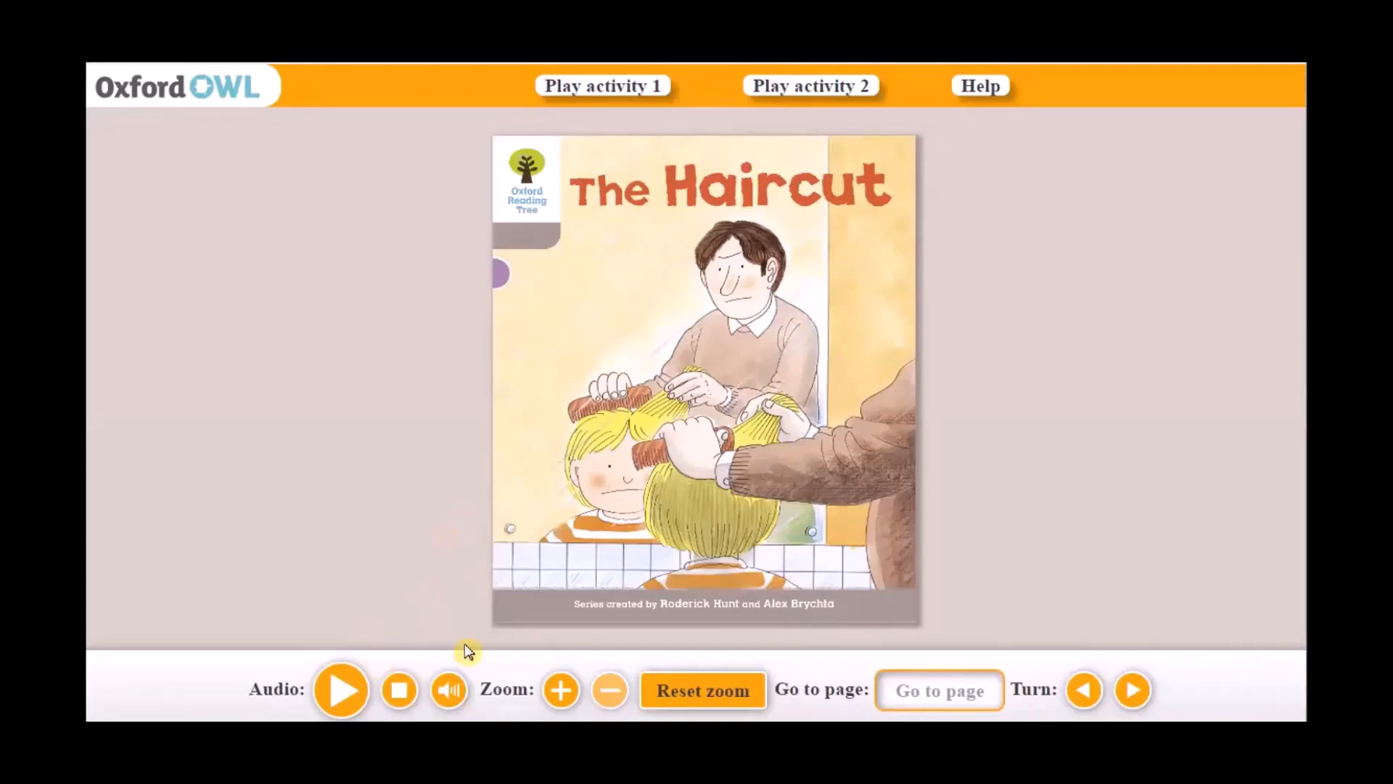
mouse_move(926, 244)
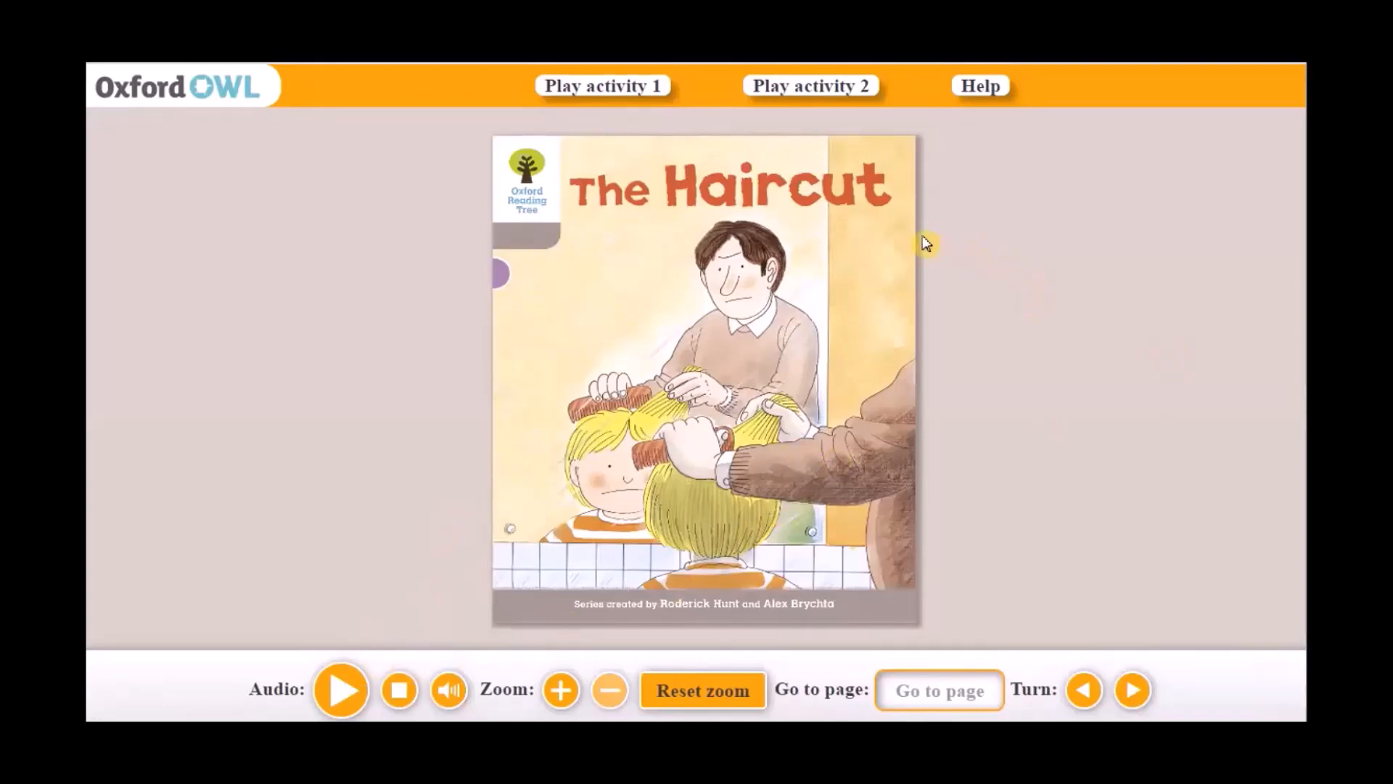
mouse_move(733, 248)
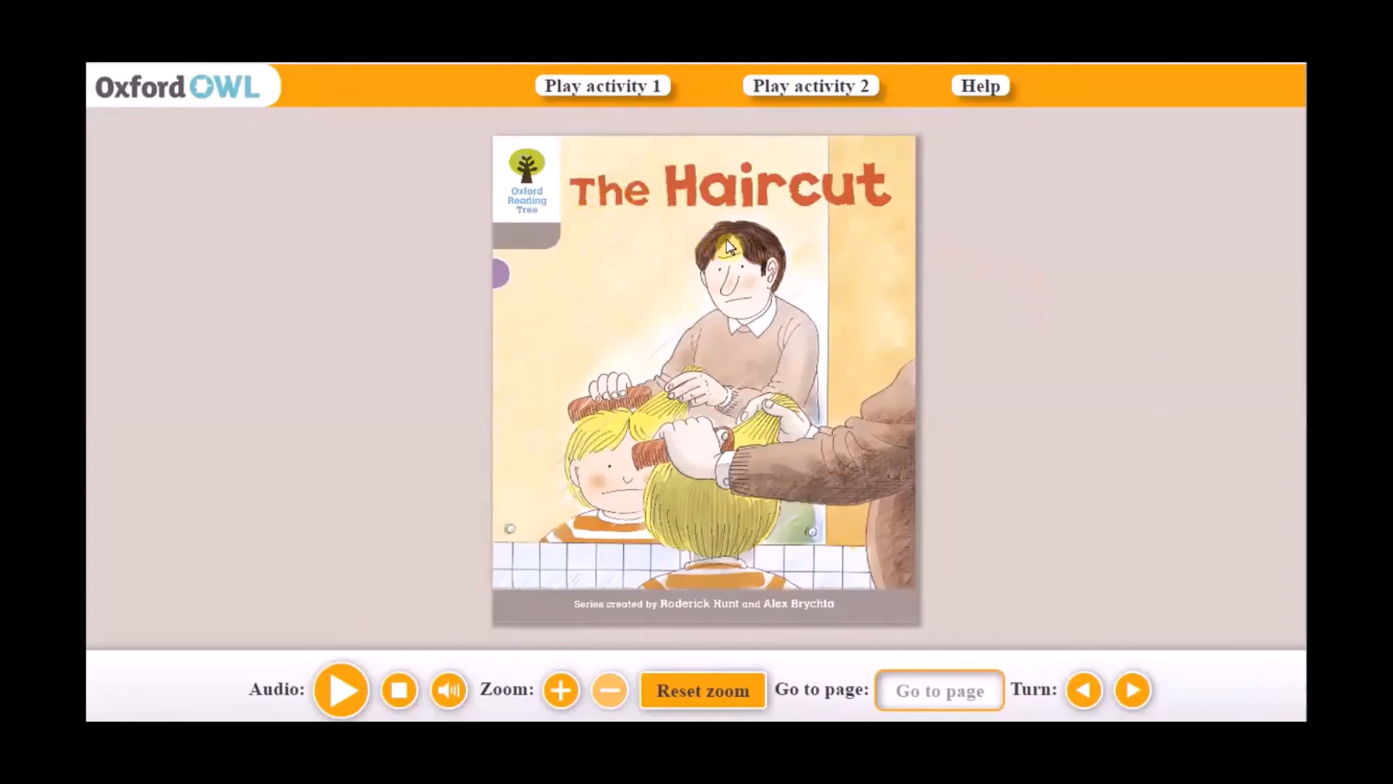
mouse_move(818, 246)
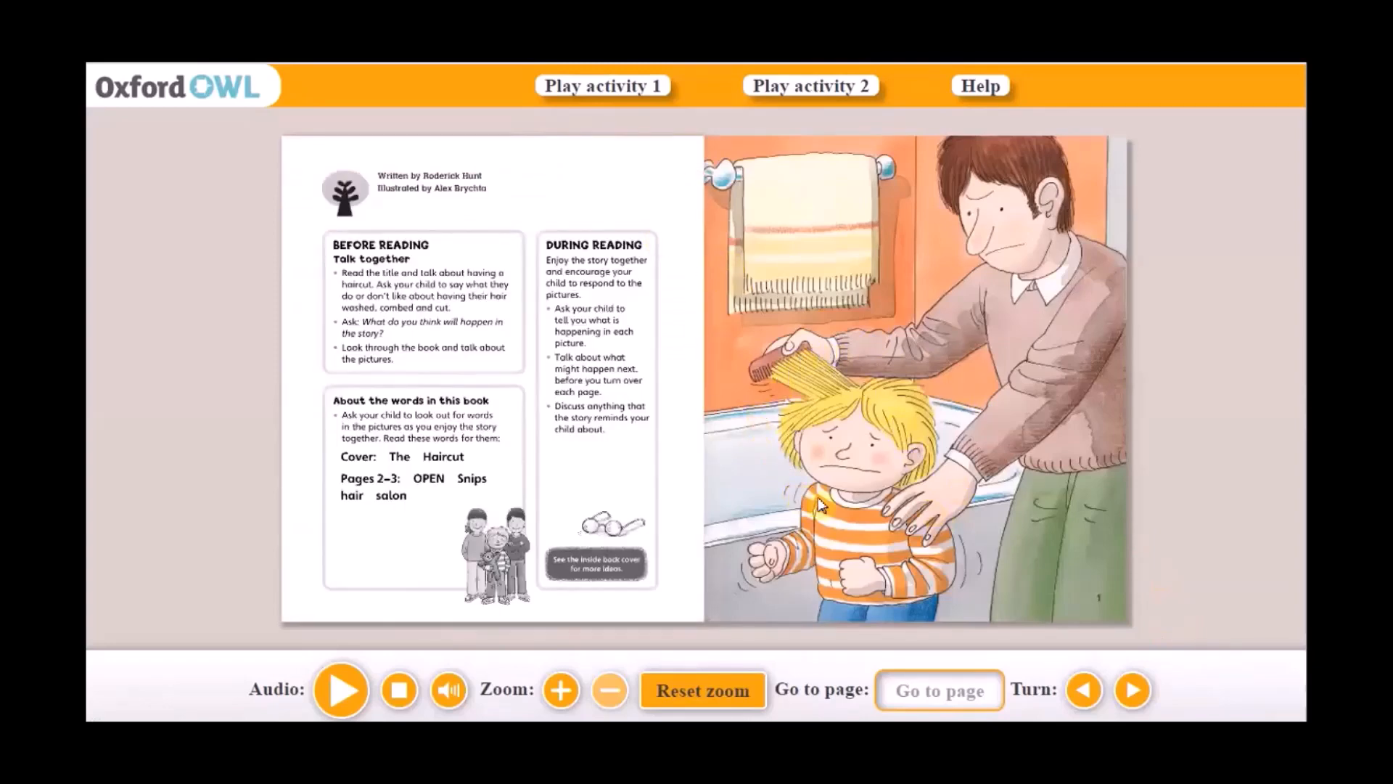
mouse_move(1154, 624)
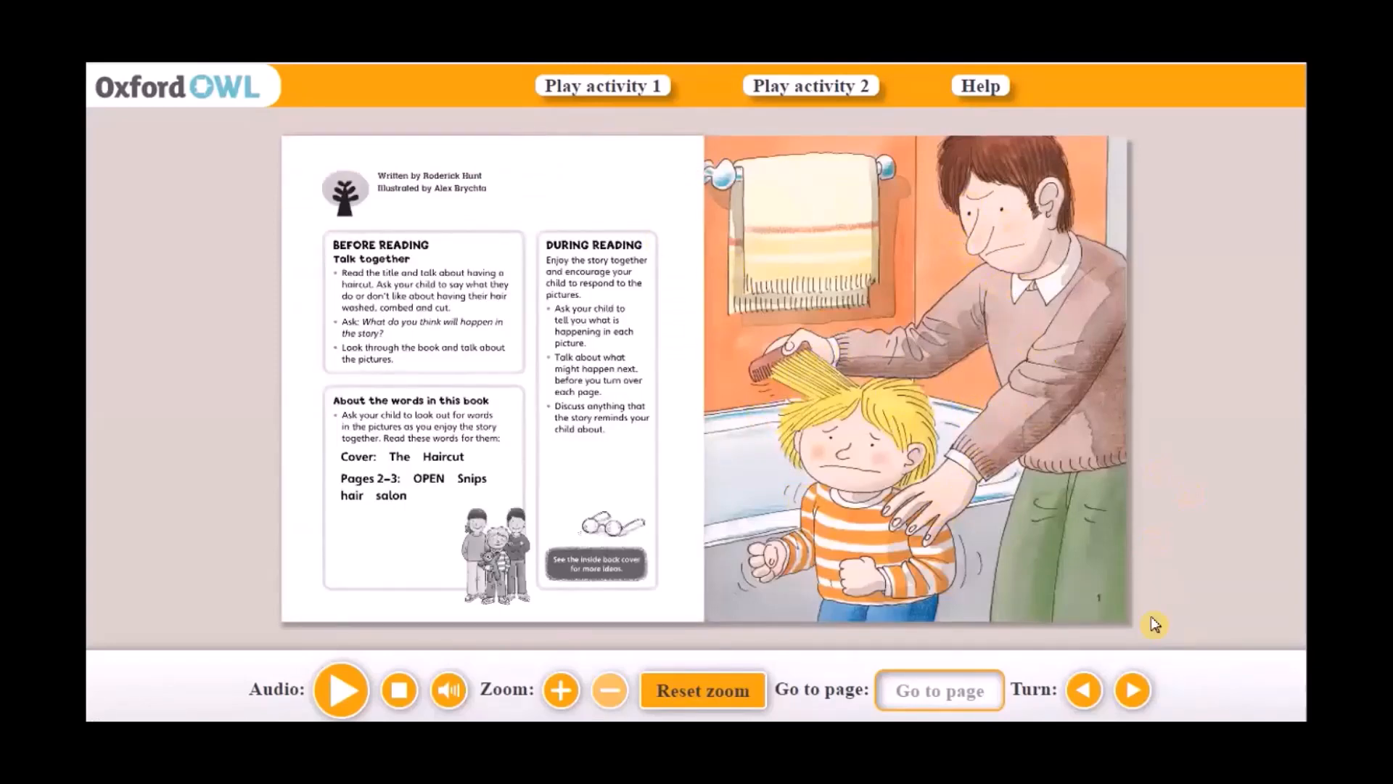
click(1132, 691)
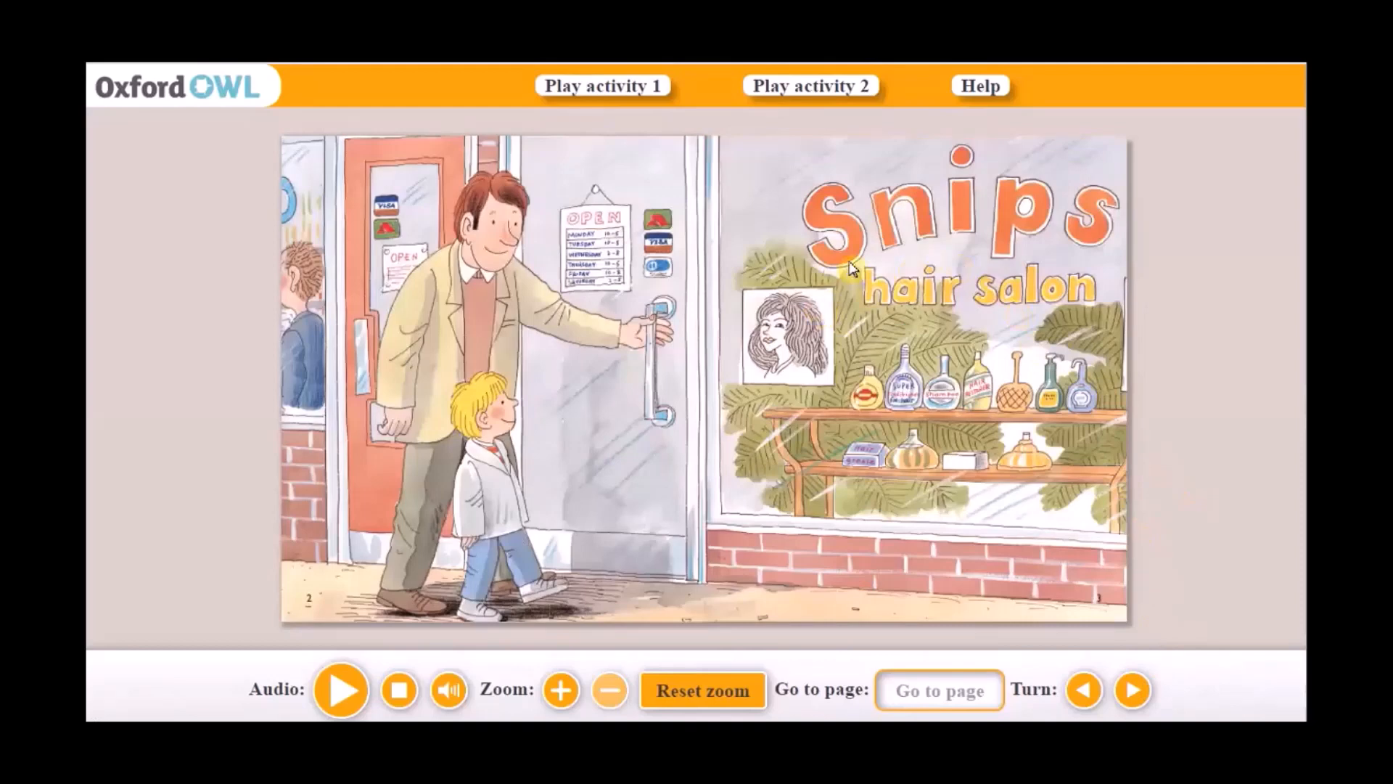
mouse_move(1159, 360)
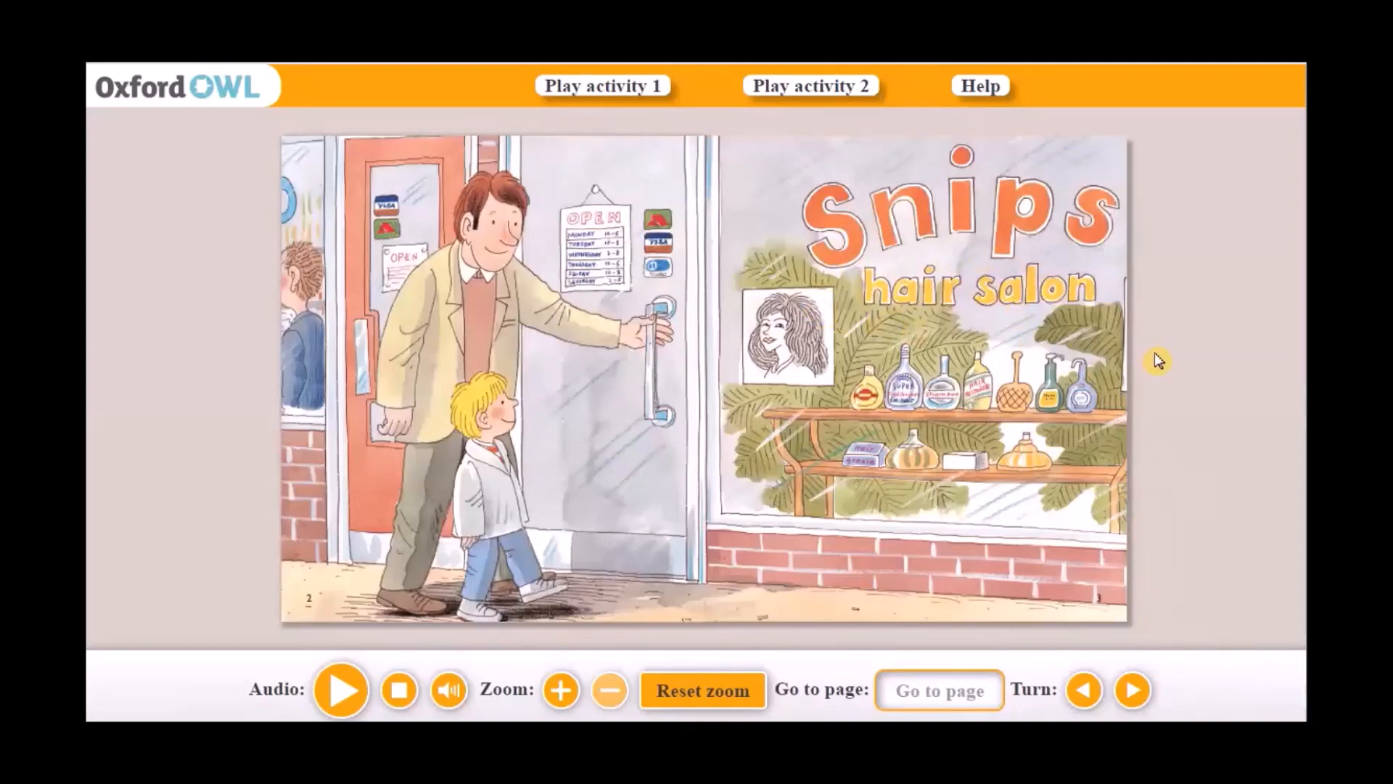